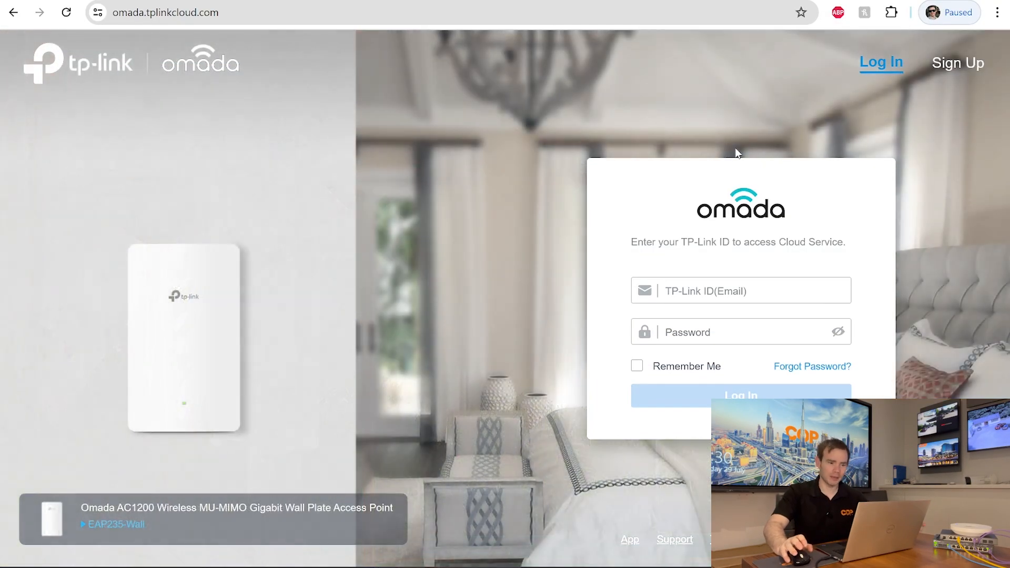
- Sign in to Omada Cloud with the TP-Link ID email and password
{"action": "left_click", "coordinate": [740, 289]}
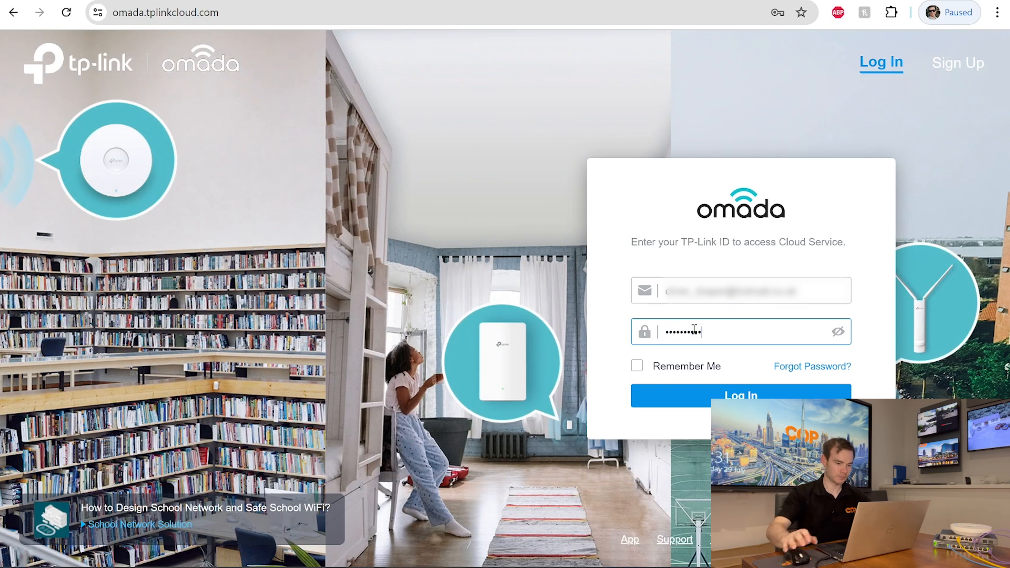
{"action": "left_click", "coordinate": [740, 395]}
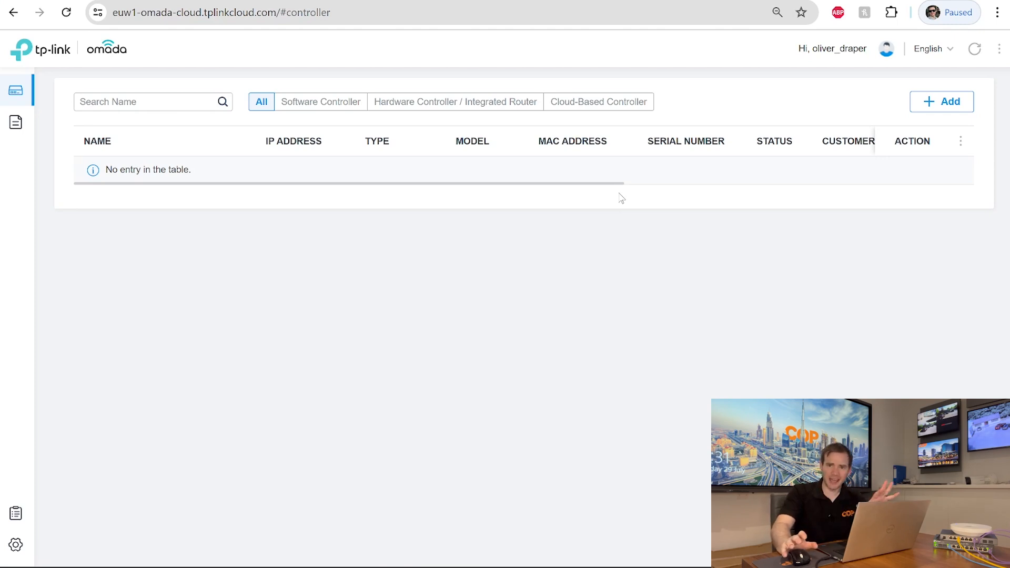
{"action": "mouse_move", "coordinate": [535, 199]}
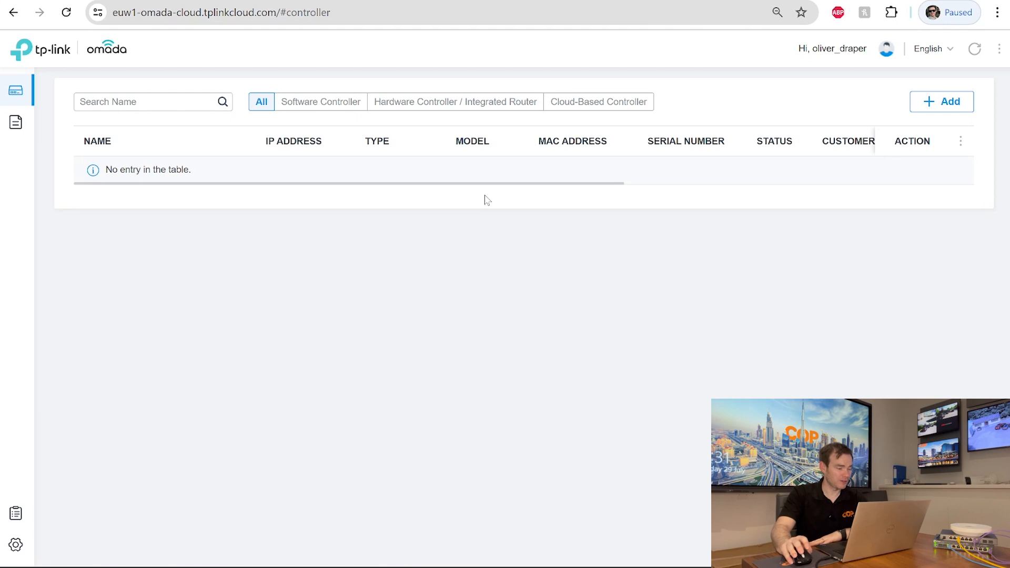
- Bring up the cloud-based, hardware and software controller type choices with + Add
{"action": "left_click", "coordinate": [941, 101]}
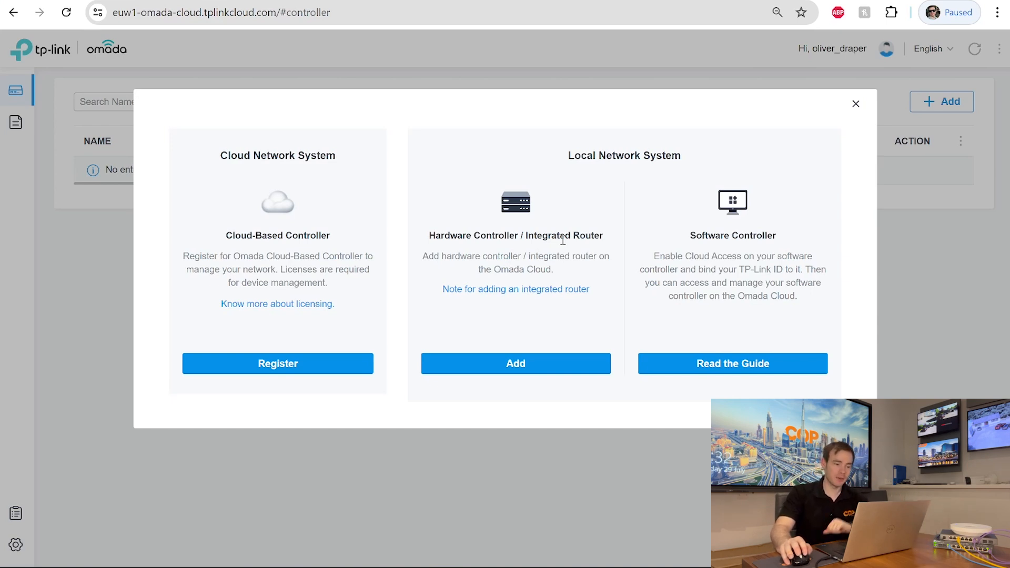
- Add a hardware controller by entering its device key and the verification characters
{"action": "left_click", "coordinate": [515, 364]}
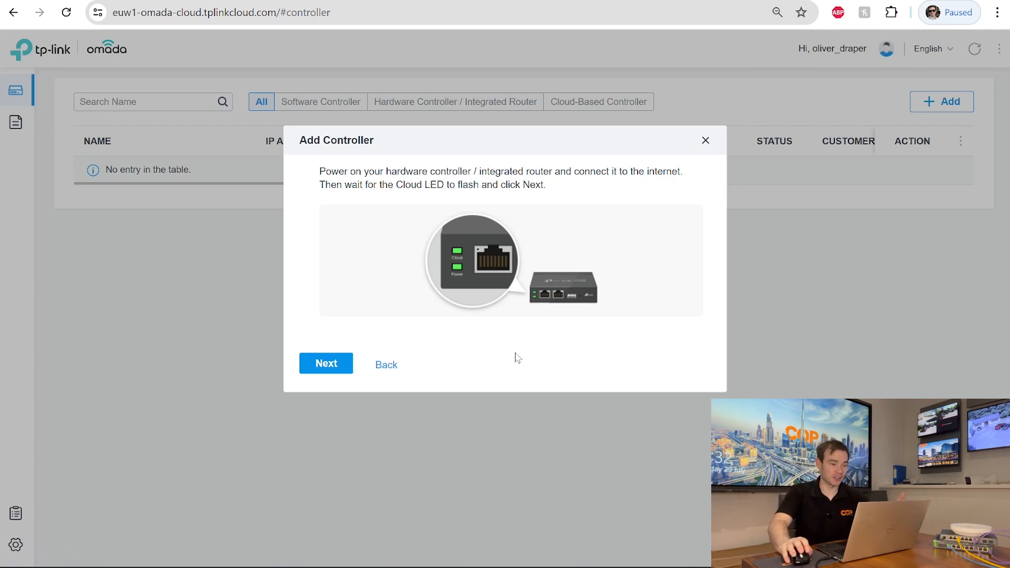
{"action": "left_click", "coordinate": [326, 363]}
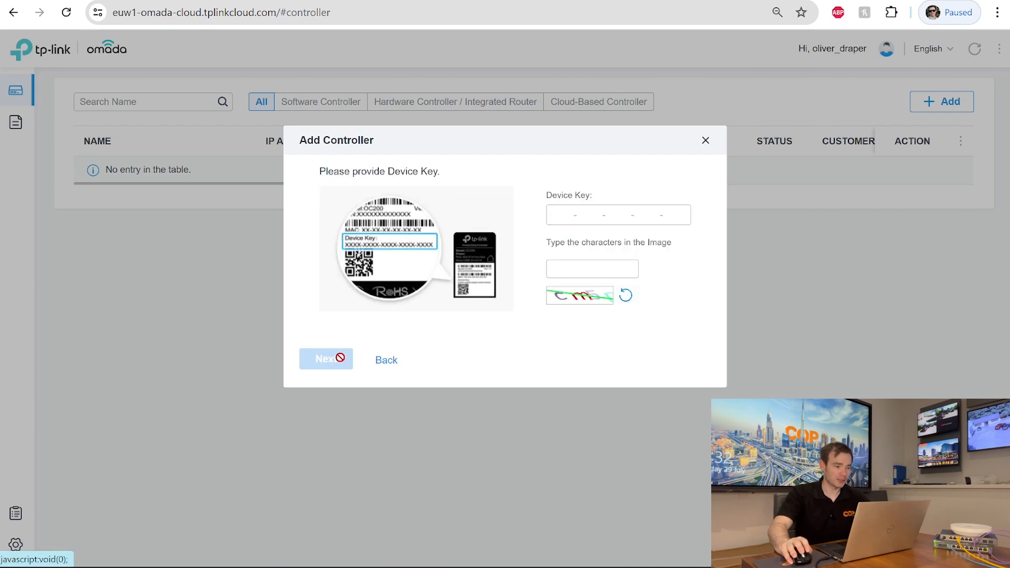
{"action": "left_click", "coordinate": [577, 215]}
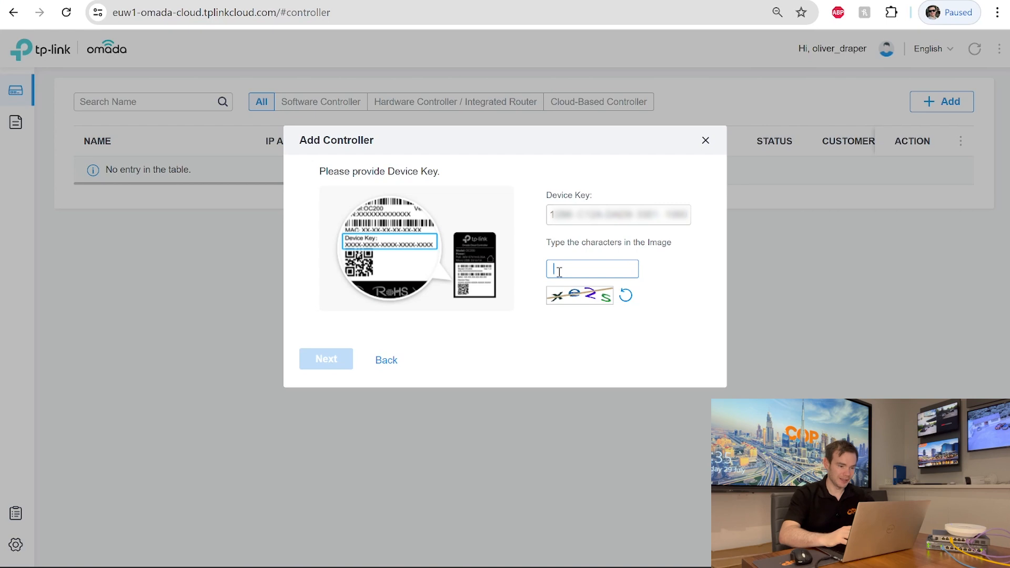
{"action": "type", "text": "xe"}
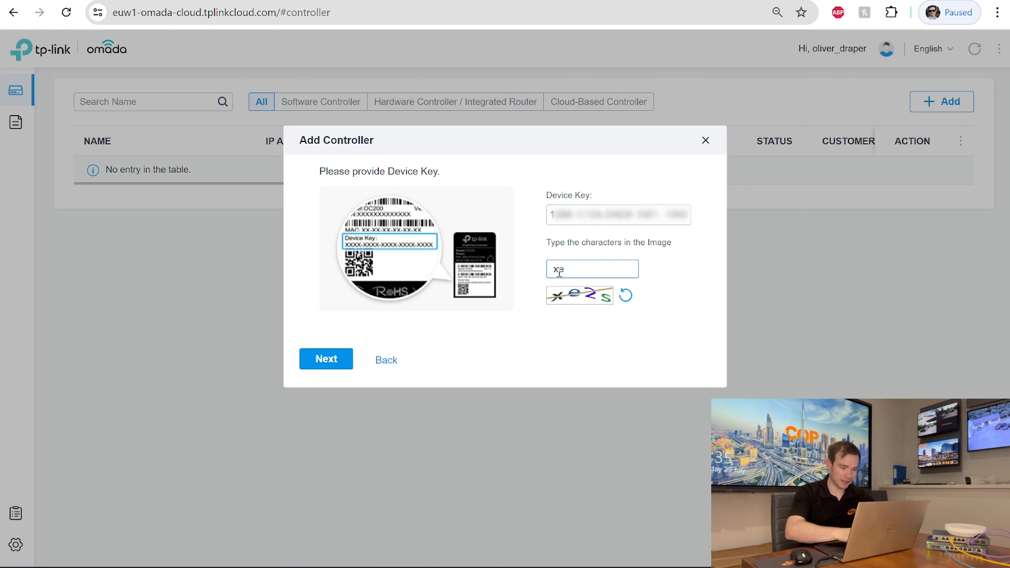
{"action": "type", "text": "2s"}
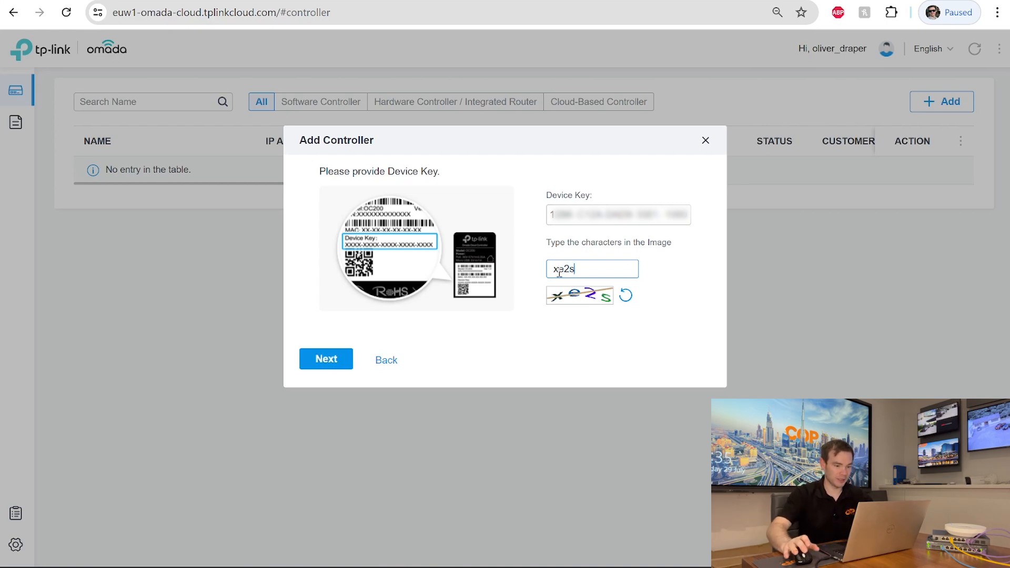
{"action": "left_click", "coordinate": [326, 359]}
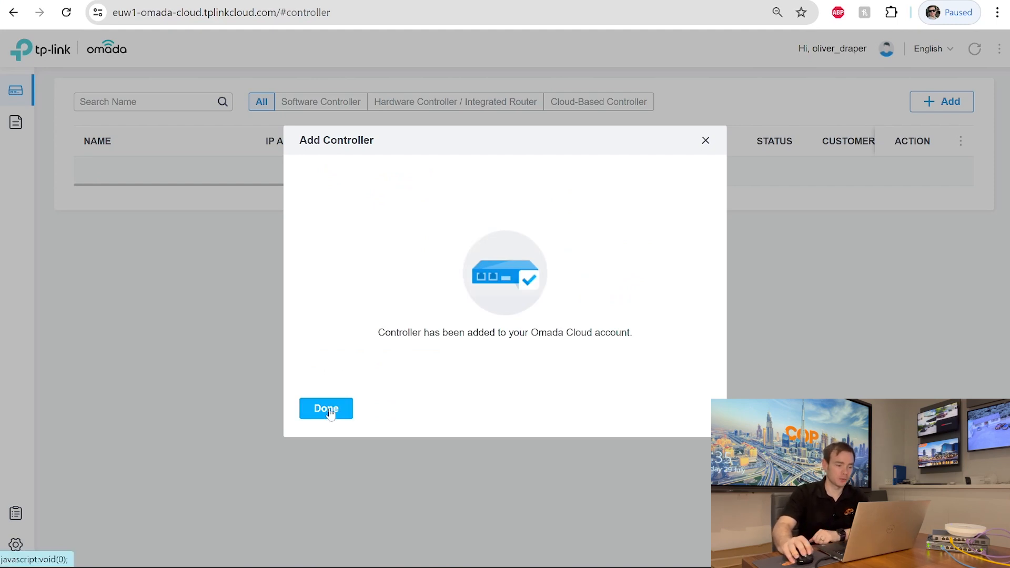
- Dismiss the confirmation so Omada Controller_D4C806 is listed as online
{"action": "left_click", "coordinate": [326, 408]}
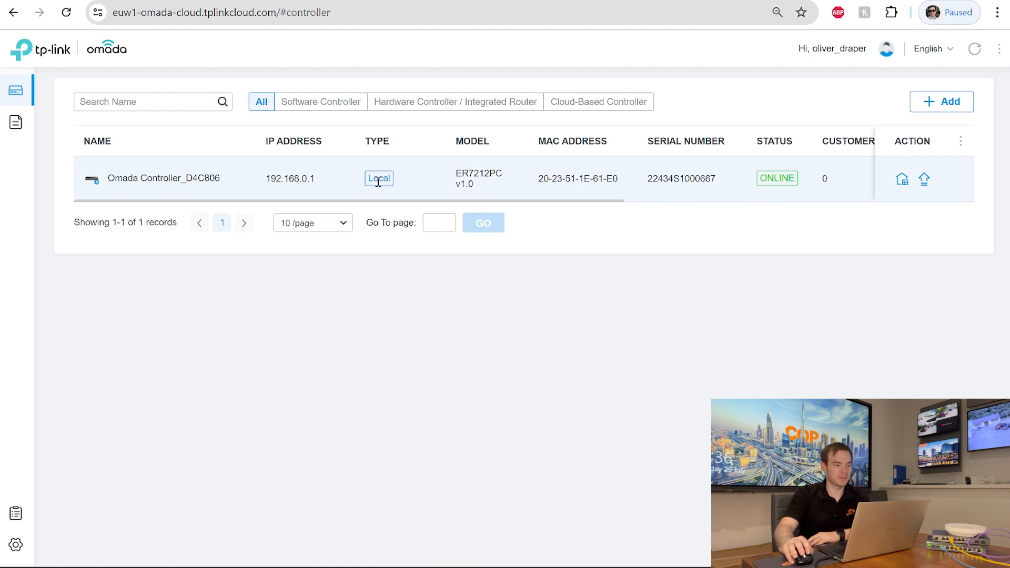
{"action": "mouse_move", "coordinate": [408, 187]}
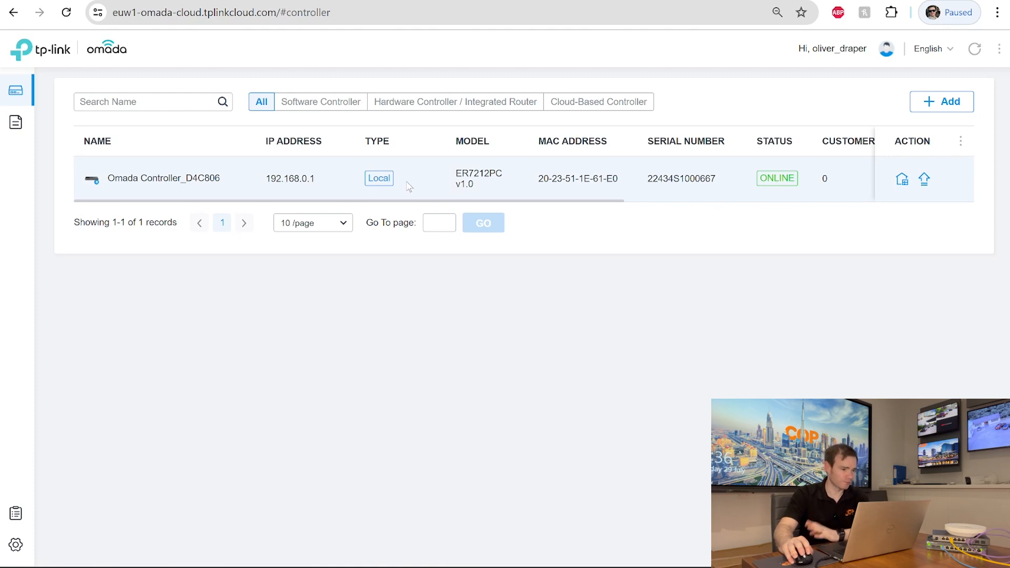
{"action": "mouse_move", "coordinate": [477, 177]}
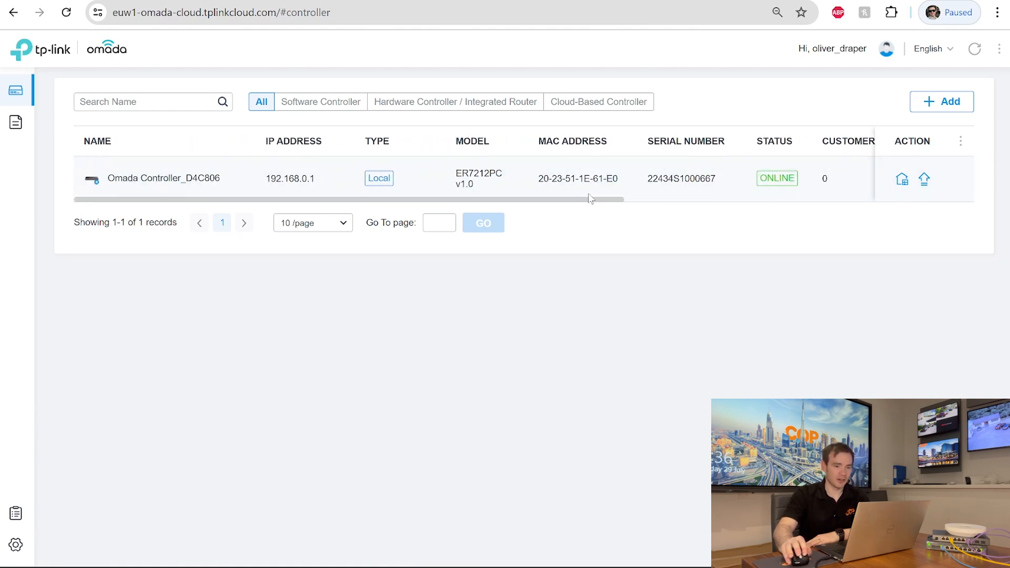
{"action": "mouse_move", "coordinate": [925, 181]}
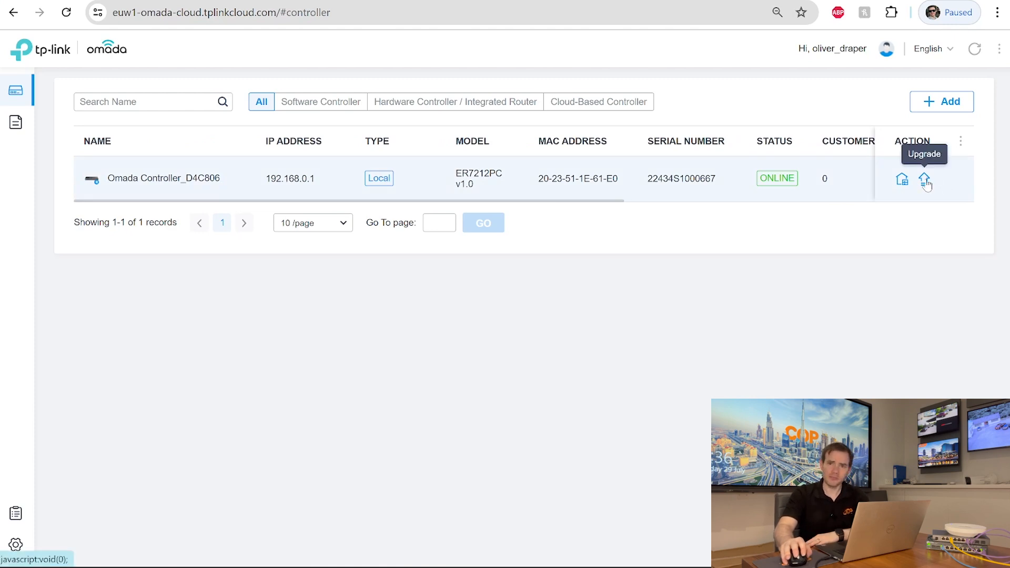
- Upgrade Omada Controller_D4C806 to the new version and check its upgrade progress
{"action": "left_click", "coordinate": [924, 179]}
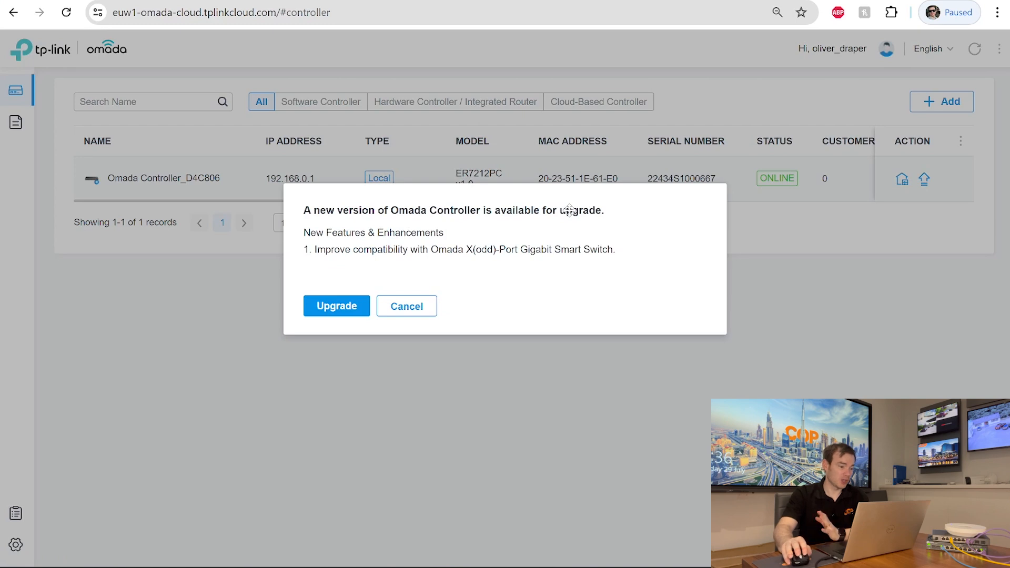
{"action": "mouse_move", "coordinate": [363, 285]}
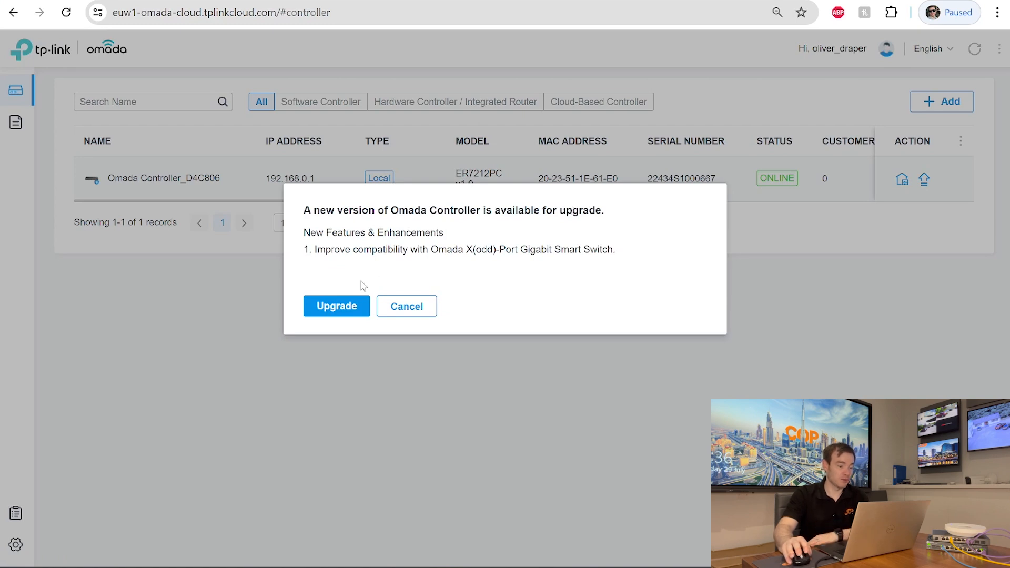
{"action": "left_click", "coordinate": [336, 306]}
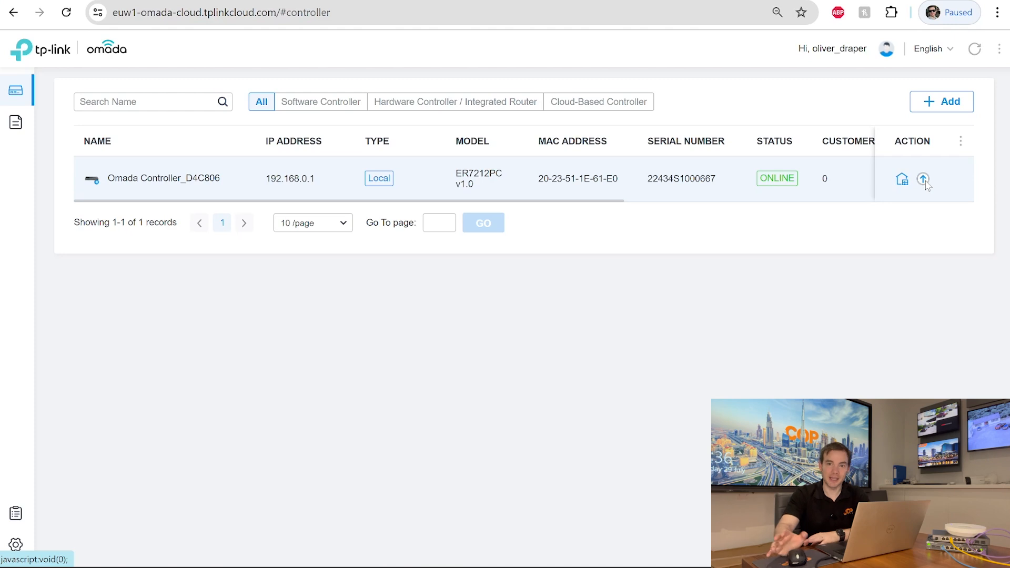
{"action": "left_click", "coordinate": [924, 178]}
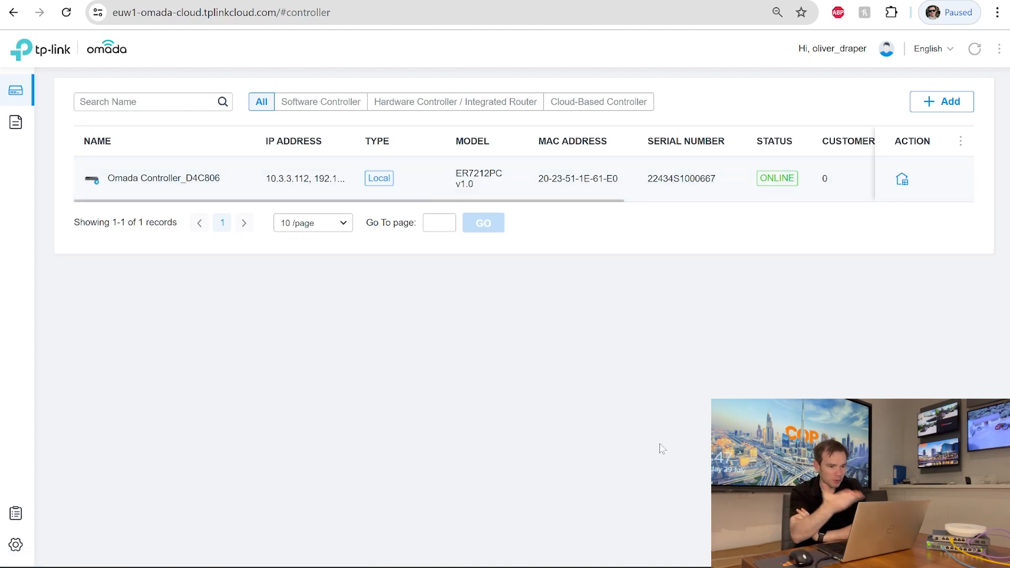
{"action": "mouse_move", "coordinate": [509, 344]}
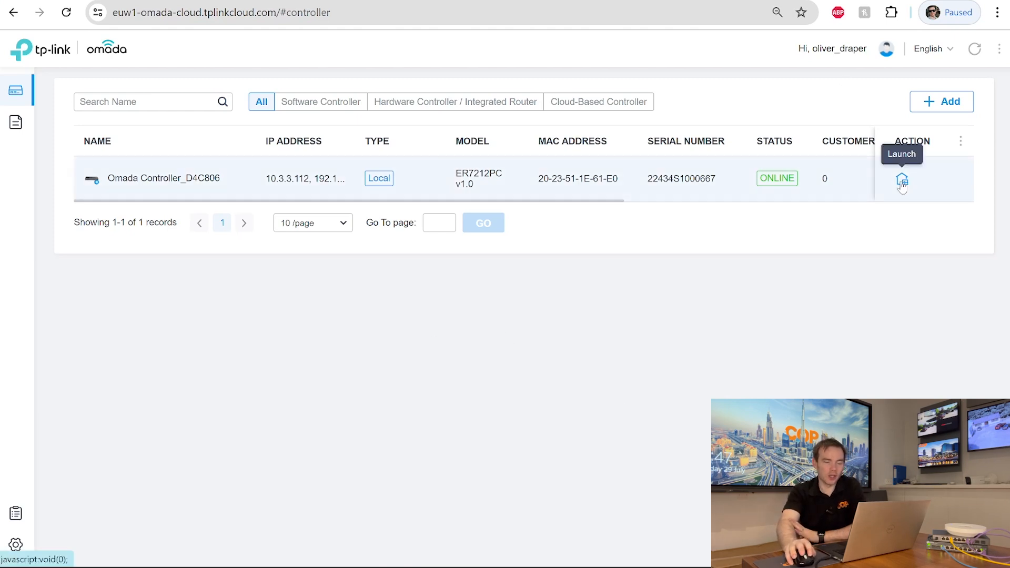
- Launch the upgraded controller and start its setup wizard with Let's Get Started
{"action": "left_click", "coordinate": [901, 183]}
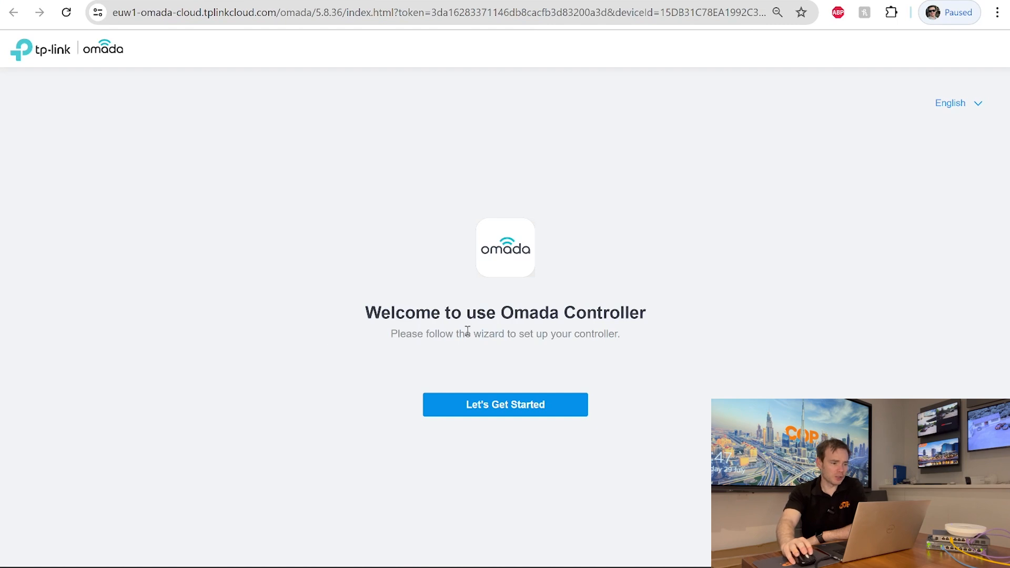
{"action": "left_click", "coordinate": [505, 404]}
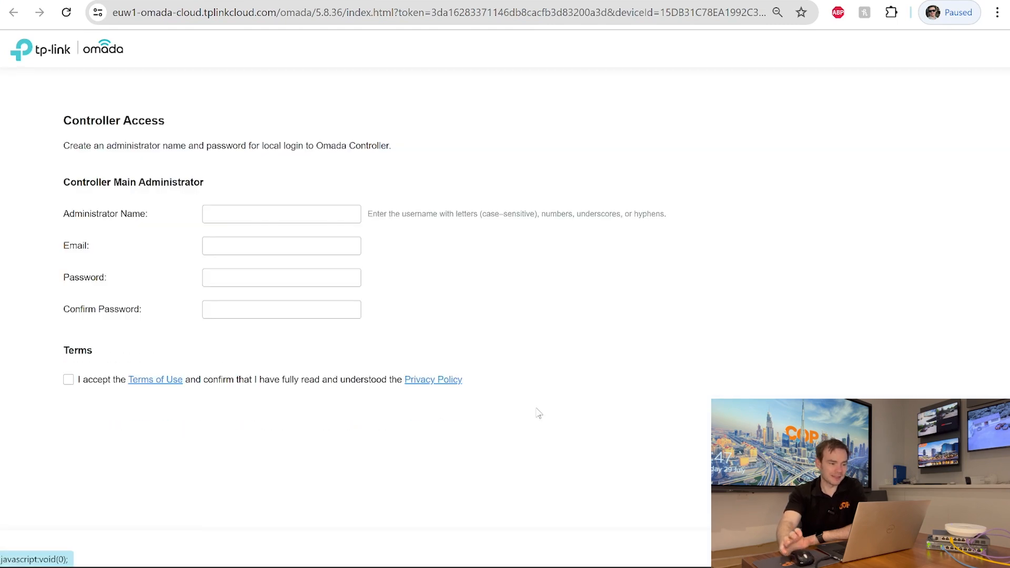
{"action": "left_click", "coordinate": [281, 214]}
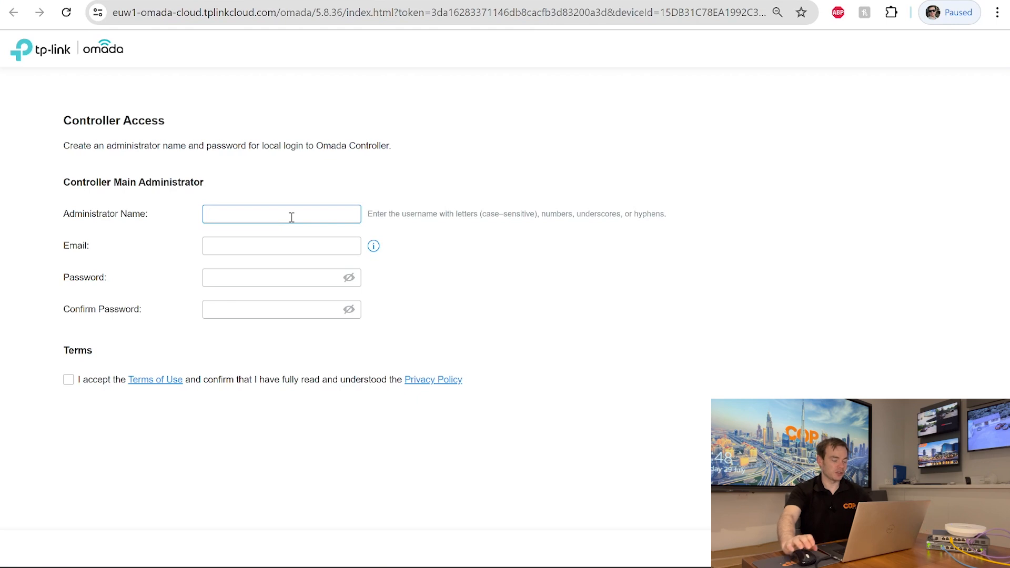
{"action": "type", "text": "Oliver"}
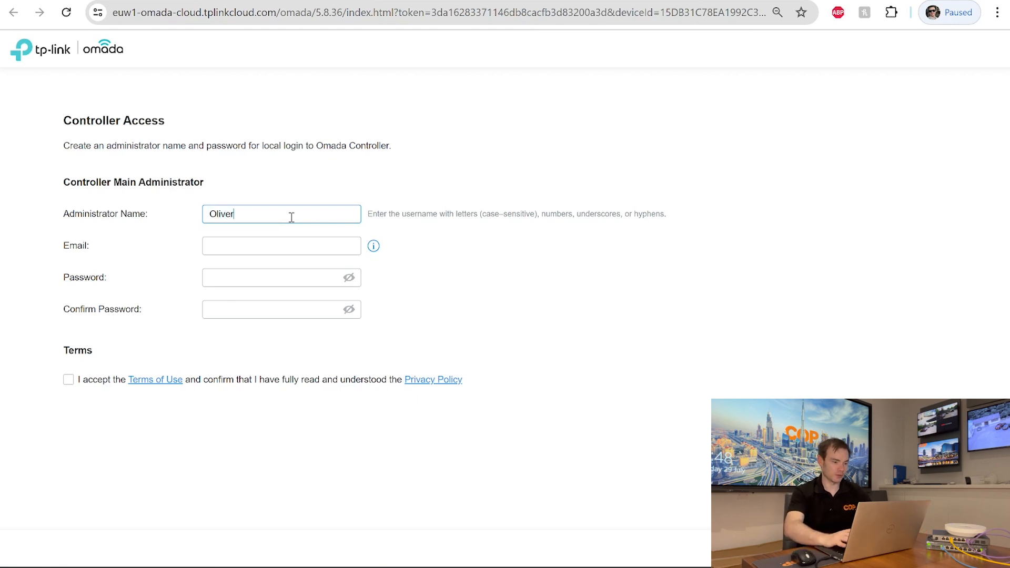
{"action": "type", "text": "_Draper"}
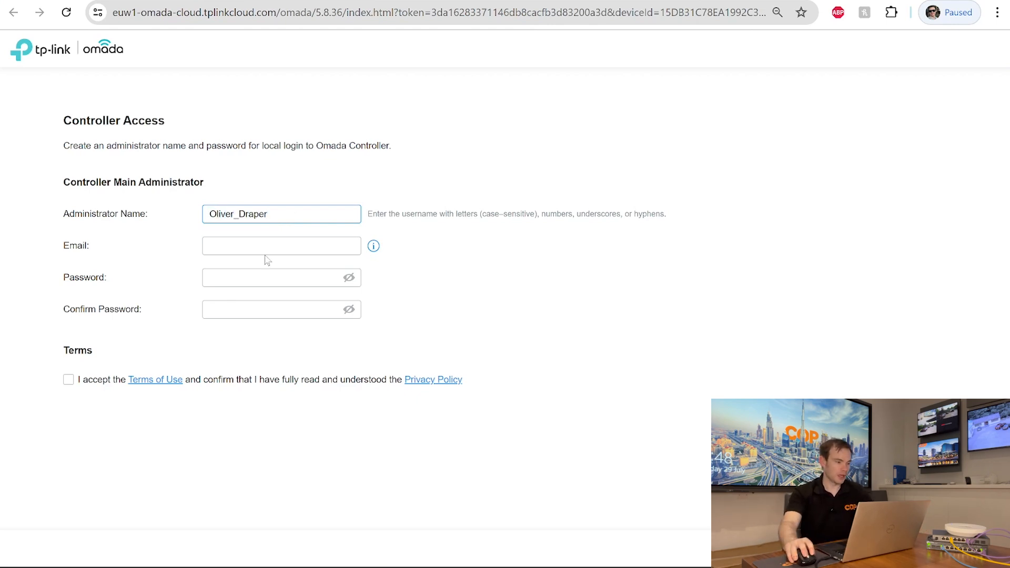
{"action": "type", "text": "oli"}
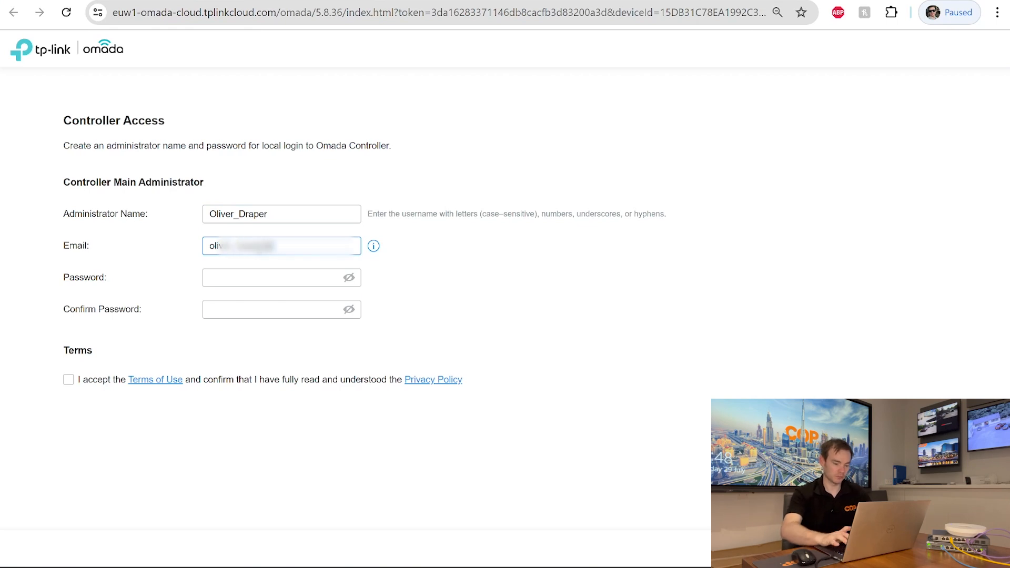
{"action": "left_click", "coordinate": [280, 277]}
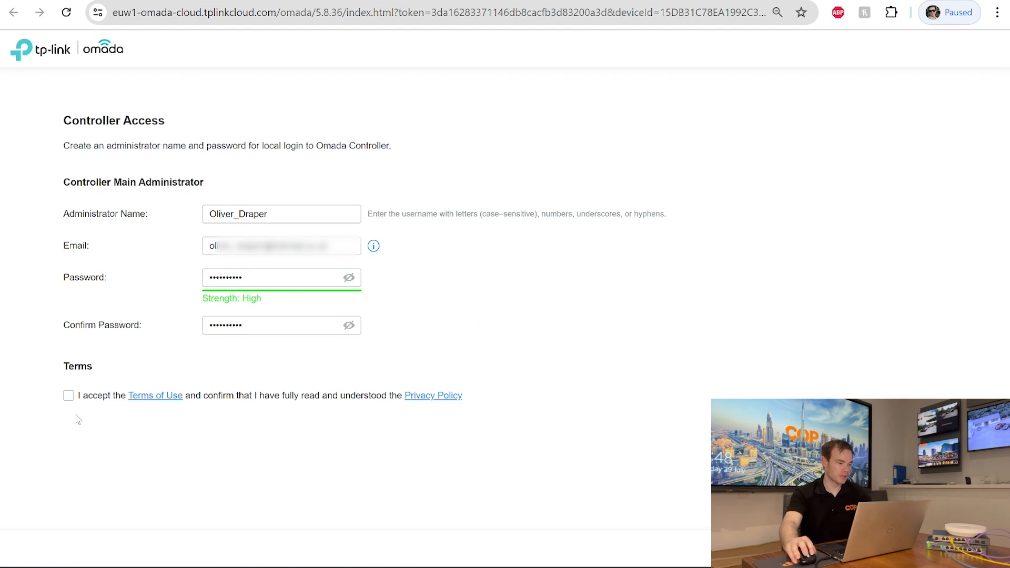
{"action": "left_click", "coordinate": [68, 396]}
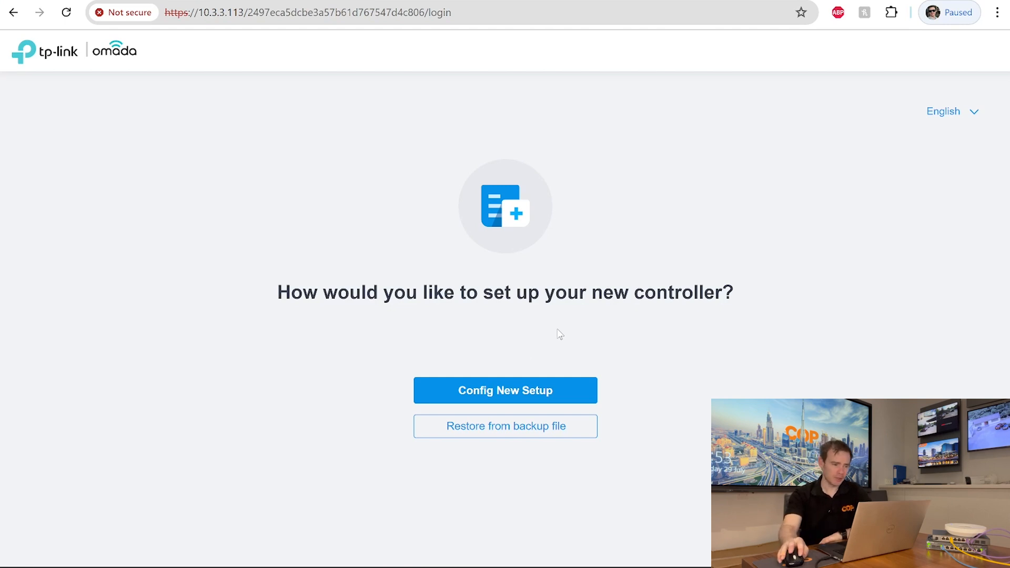
{"action": "mouse_move", "coordinate": [575, 340]}
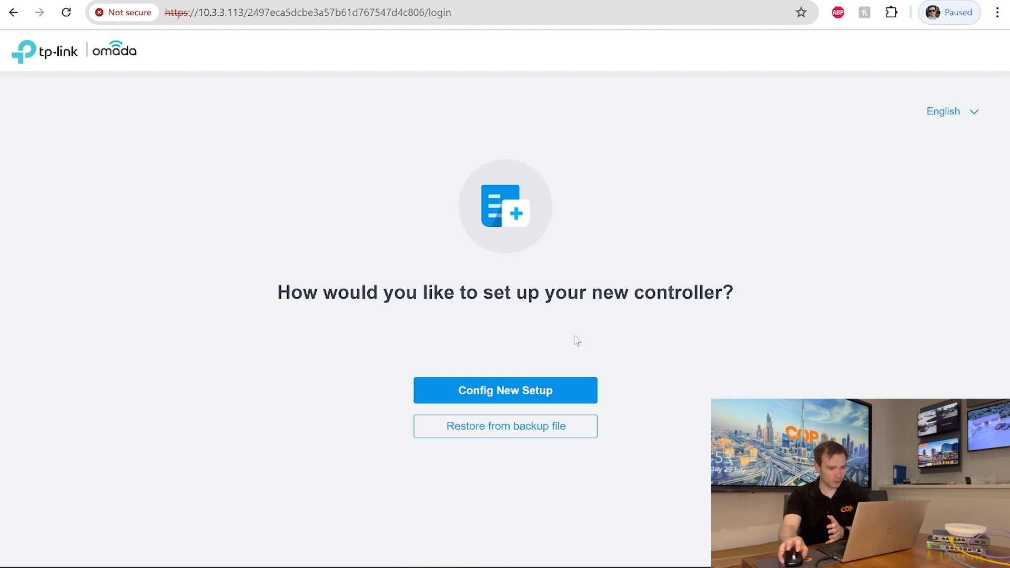
{"action": "mouse_move", "coordinate": [505, 426]}
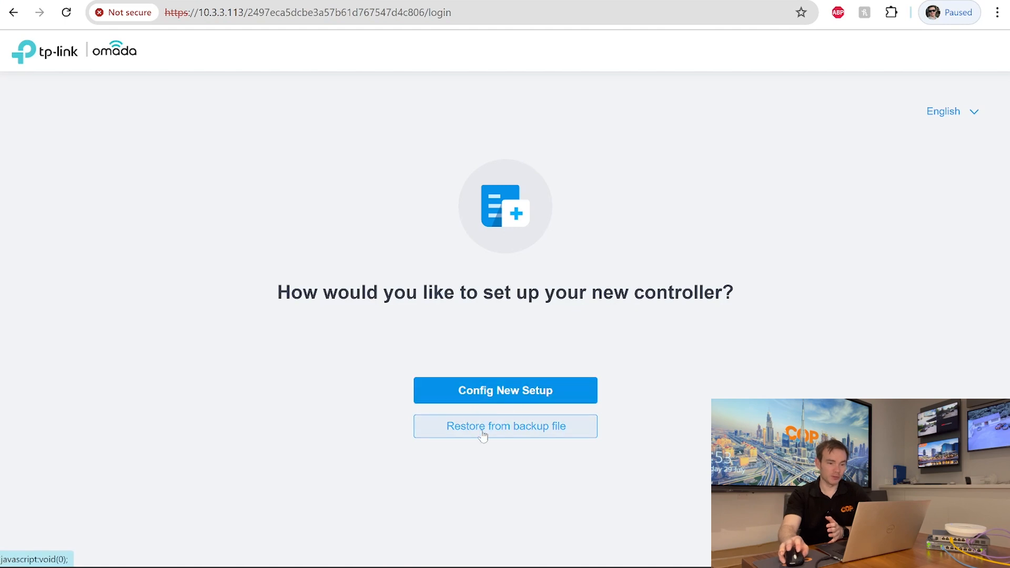
- Choose Config New Setup rather than restoring from a backup
{"action": "left_click", "coordinate": [505, 390]}
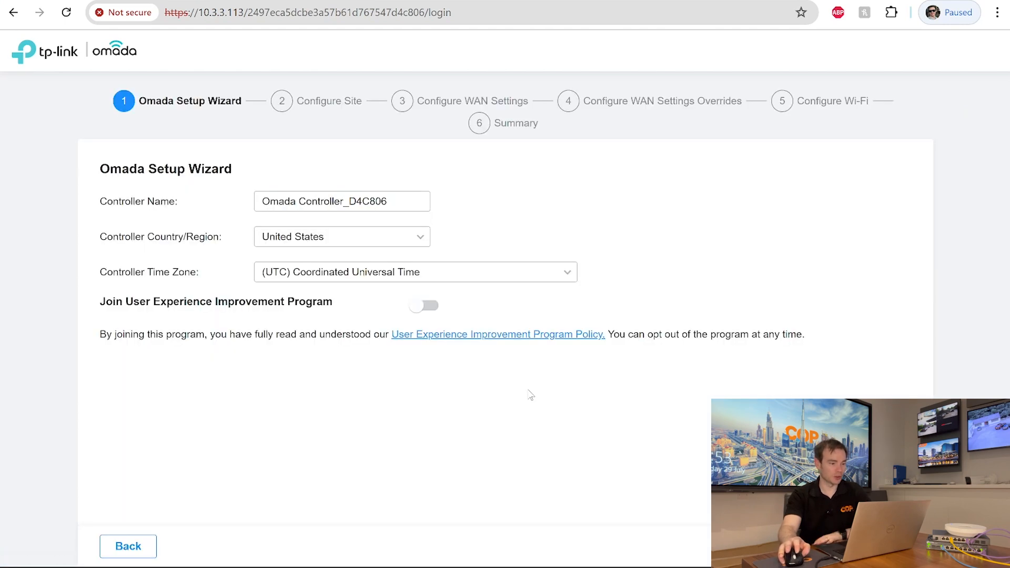
- Set controller country to United Kingdom and time zone to Dublin, Edinburgh, Lisbon, London
{"action": "left_click", "coordinate": [342, 201]}
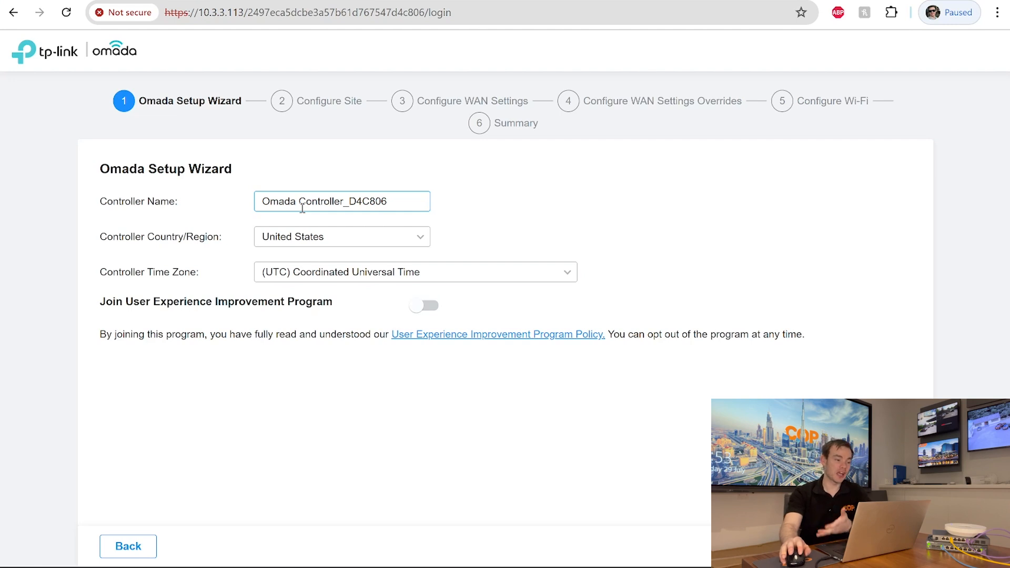
{"action": "left_click", "coordinate": [342, 236]}
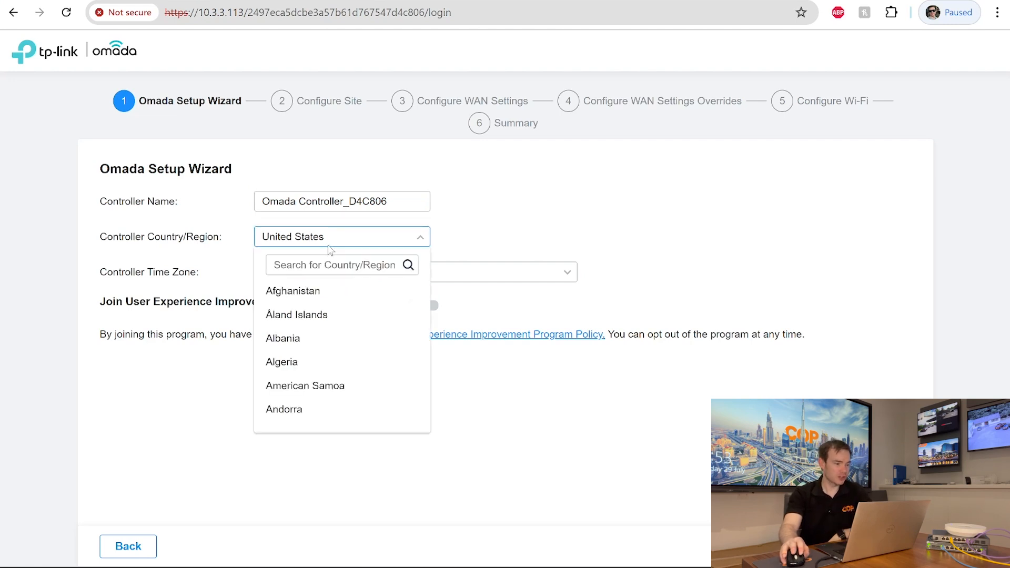
{"action": "left_click", "coordinate": [335, 264]}
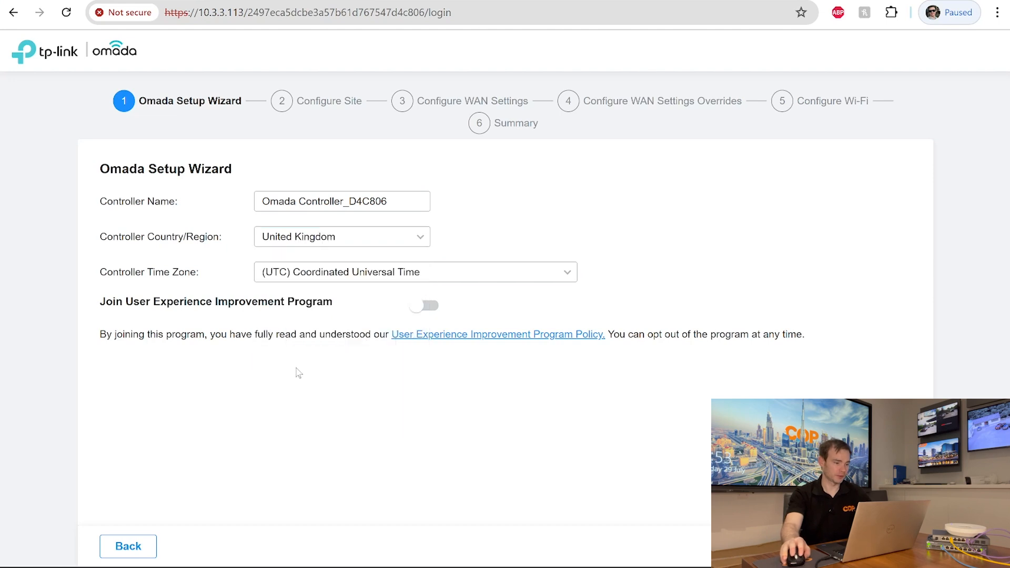
{"action": "left_click", "coordinate": [415, 272]}
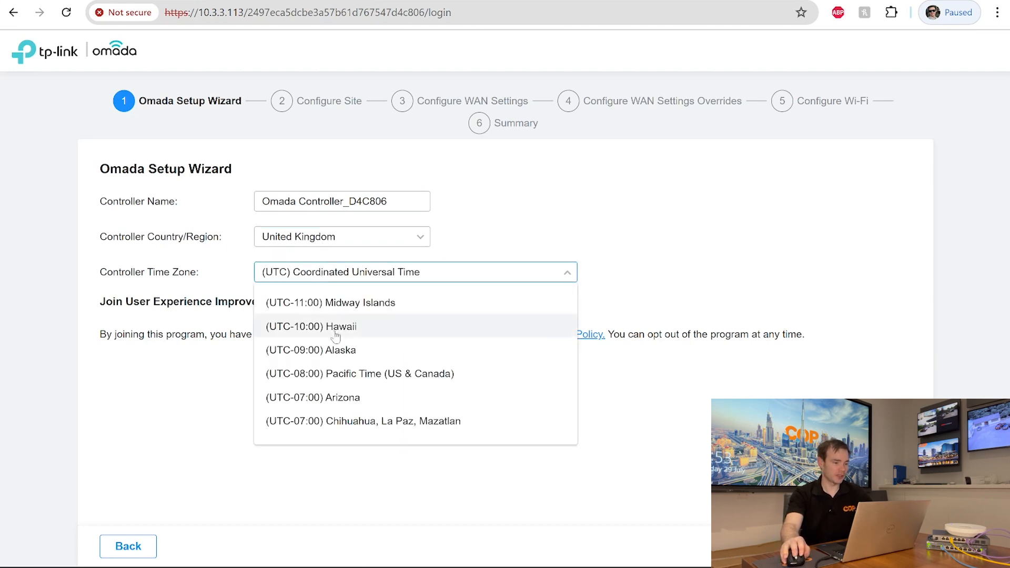
{"action": "scroll", "scroll_direction": "down", "scroll_amount": 3}
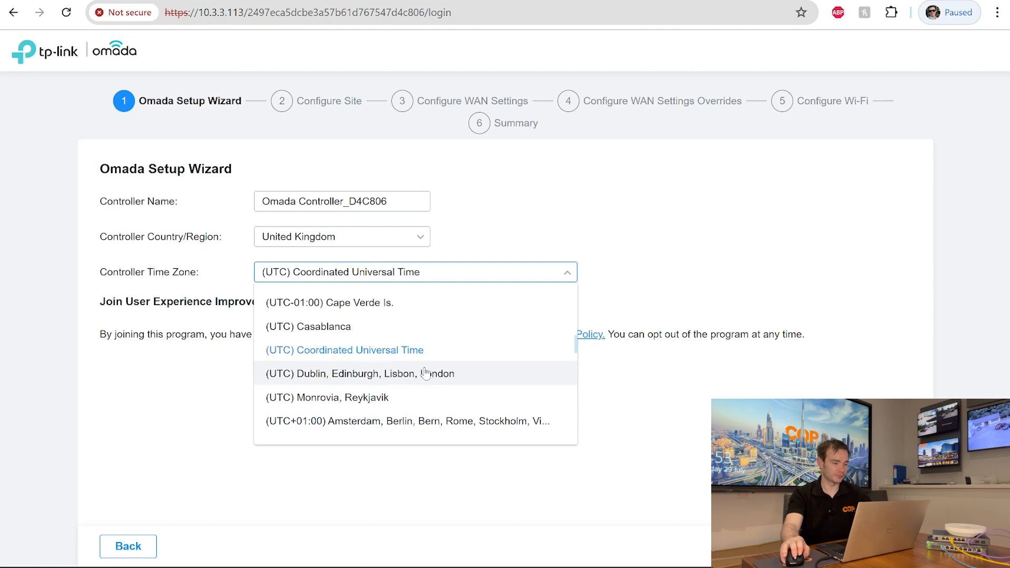
{"action": "left_click", "coordinate": [358, 373]}
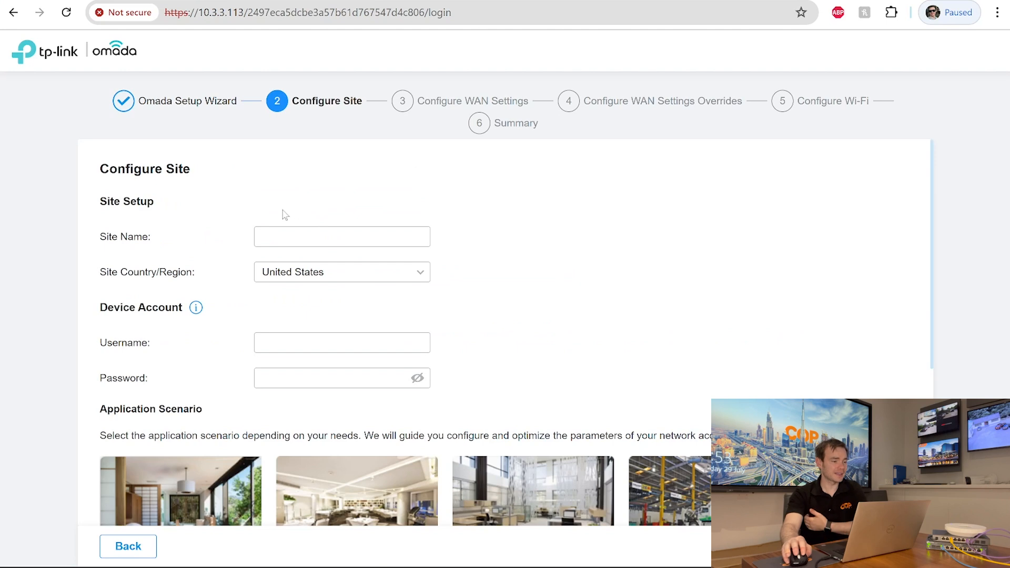
- Name the site COP and set its country to United Kingdom
{"action": "left_click", "coordinate": [342, 236]}
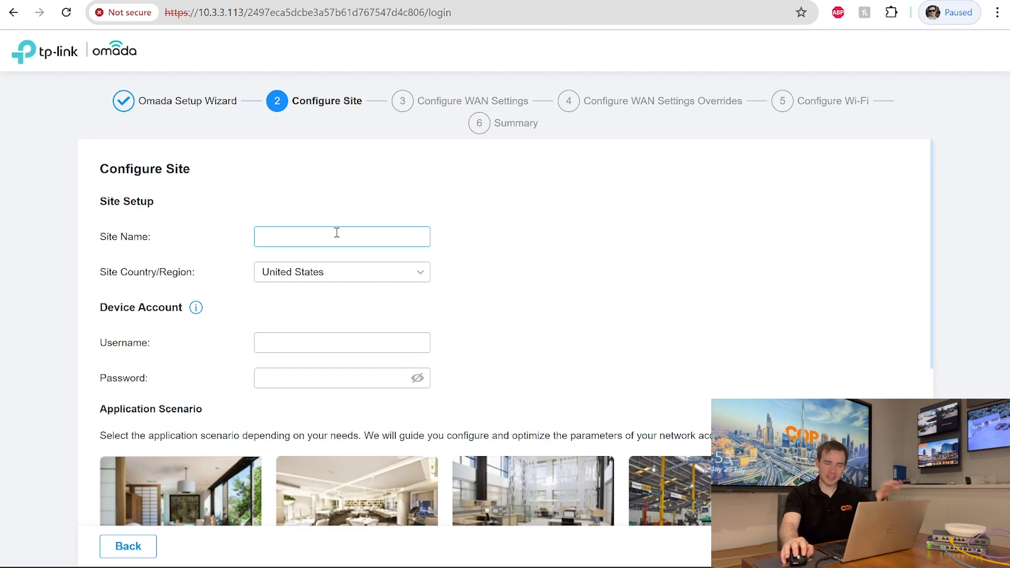
{"action": "type", "text": "C"}
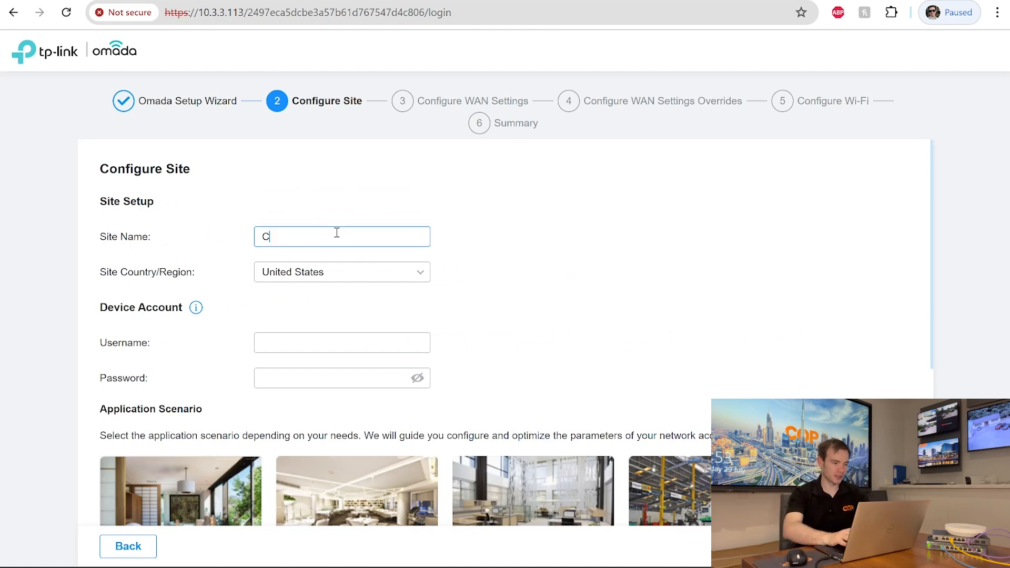
{"action": "left_click", "coordinate": [341, 272]}
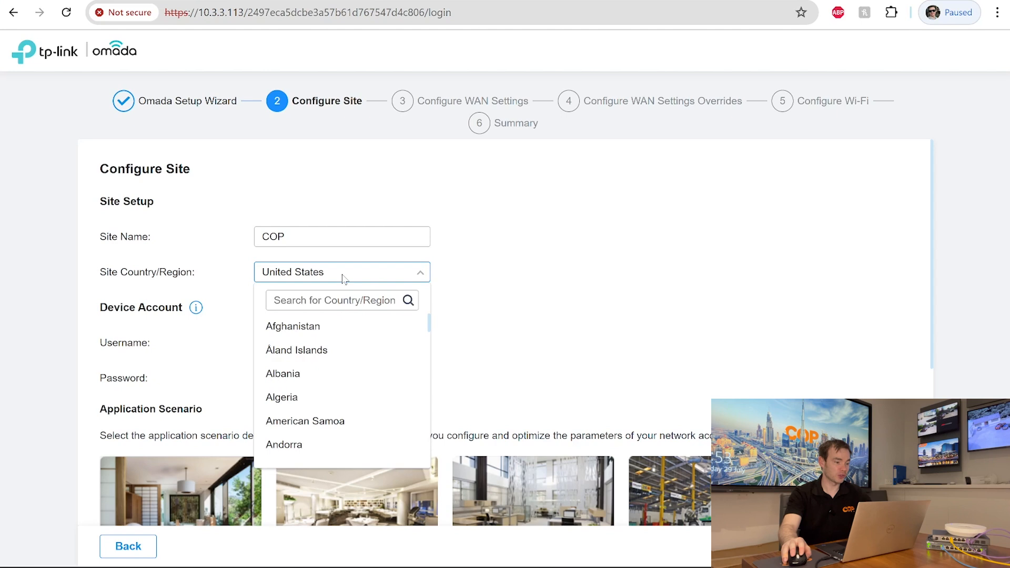
{"action": "type", "text": "uni"}
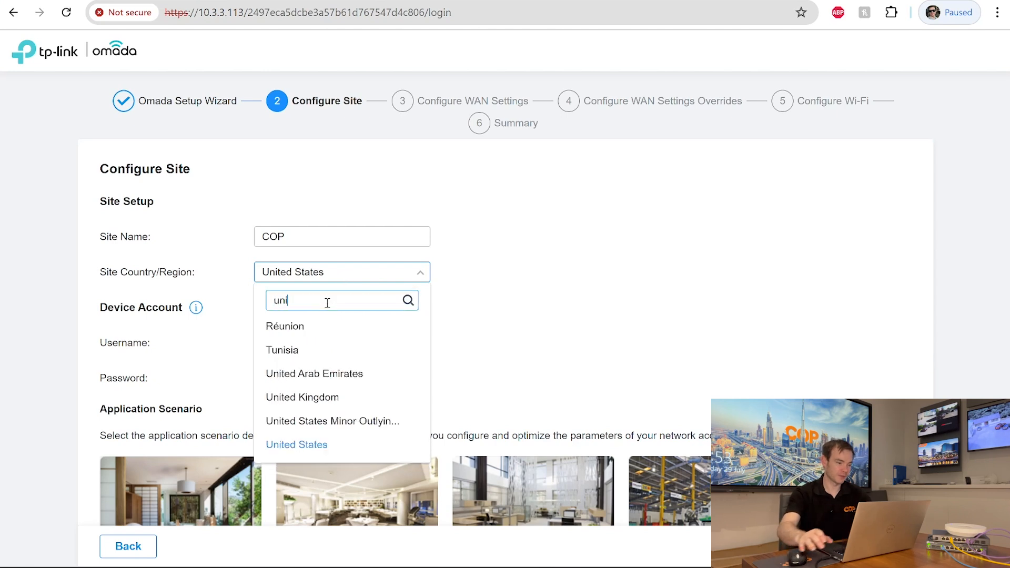
{"action": "left_click", "coordinate": [302, 396]}
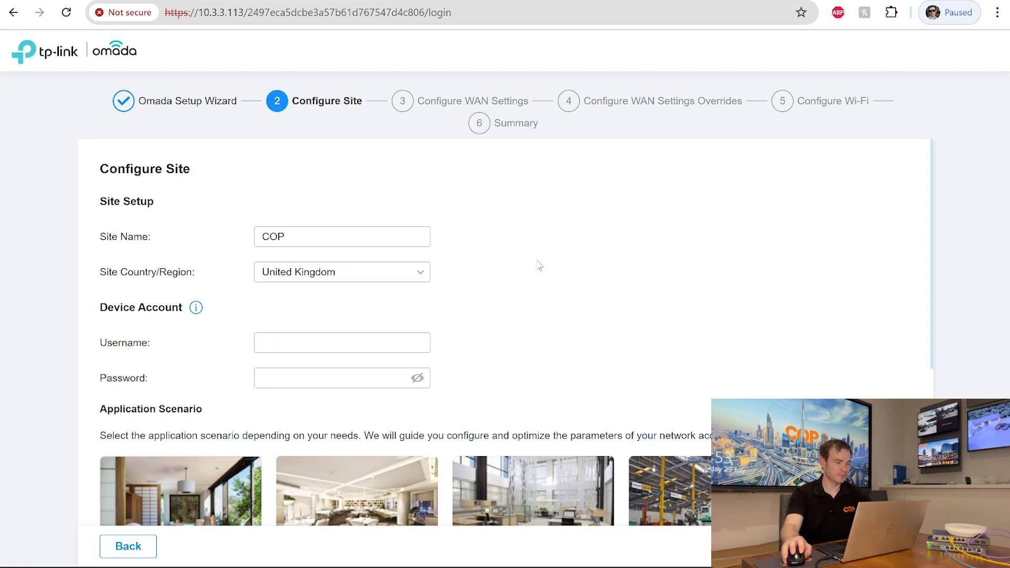
- Enter the device account credentials and choose the Office application scenario
{"action": "scroll", "scroll_direction": "down", "scroll_amount": 3}
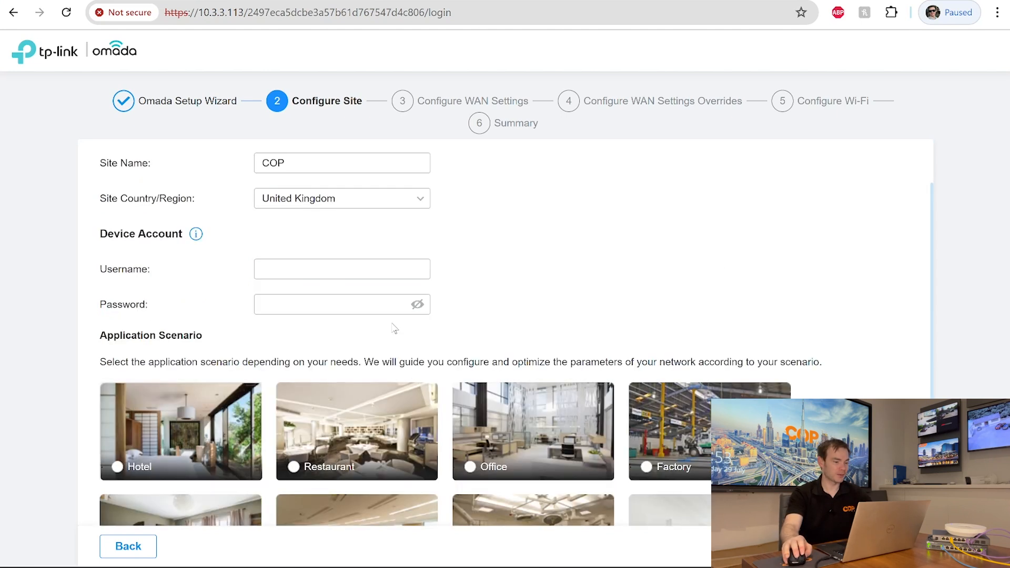
{"action": "mouse_move", "coordinate": [207, 228]}
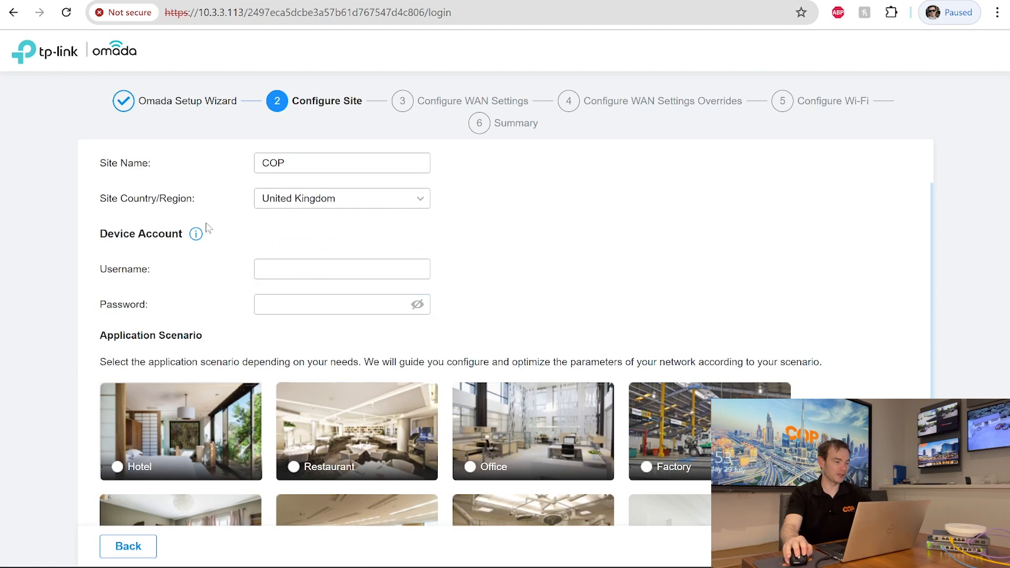
{"action": "mouse_move", "coordinate": [195, 233]}
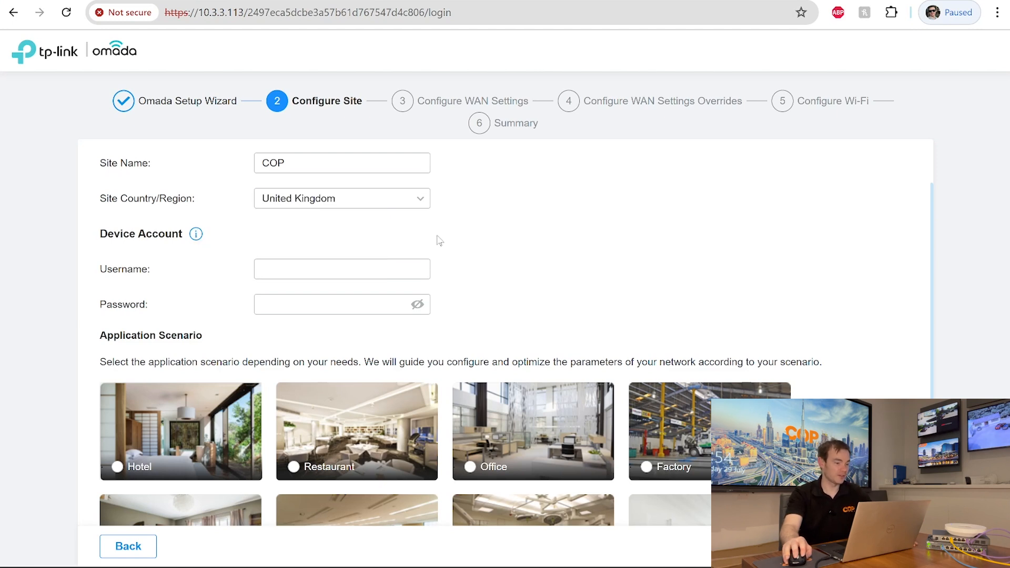
{"action": "type", "text": "oliver_draper"}
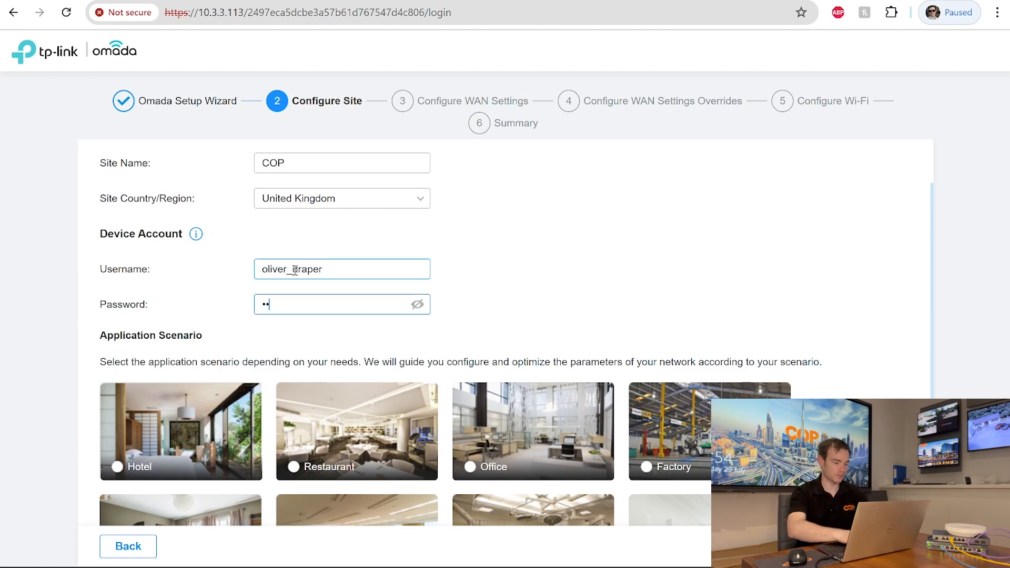
{"action": "scroll", "scroll_direction": "down", "scroll_amount": 3}
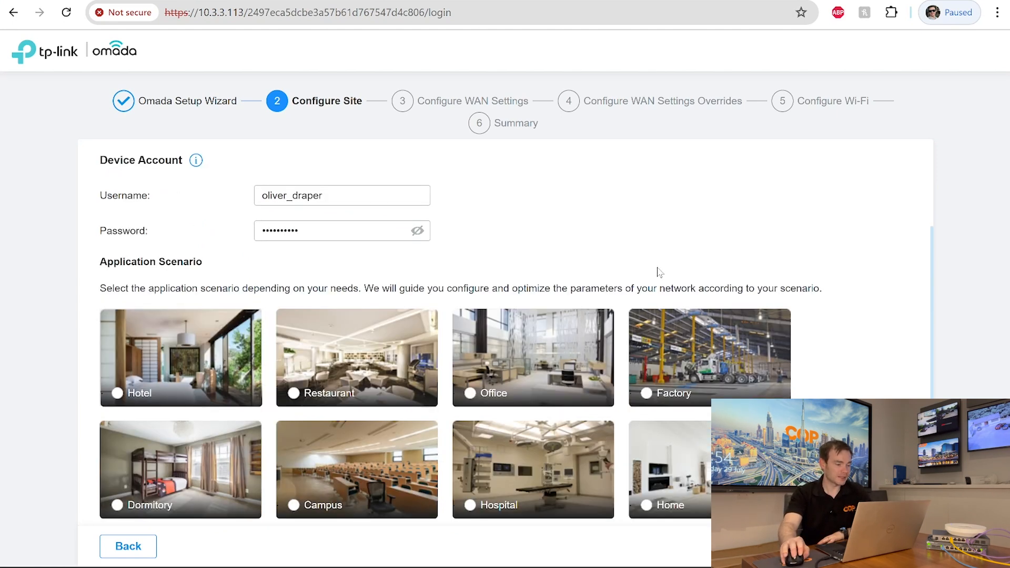
{"action": "mouse_move", "coordinate": [515, 379]}
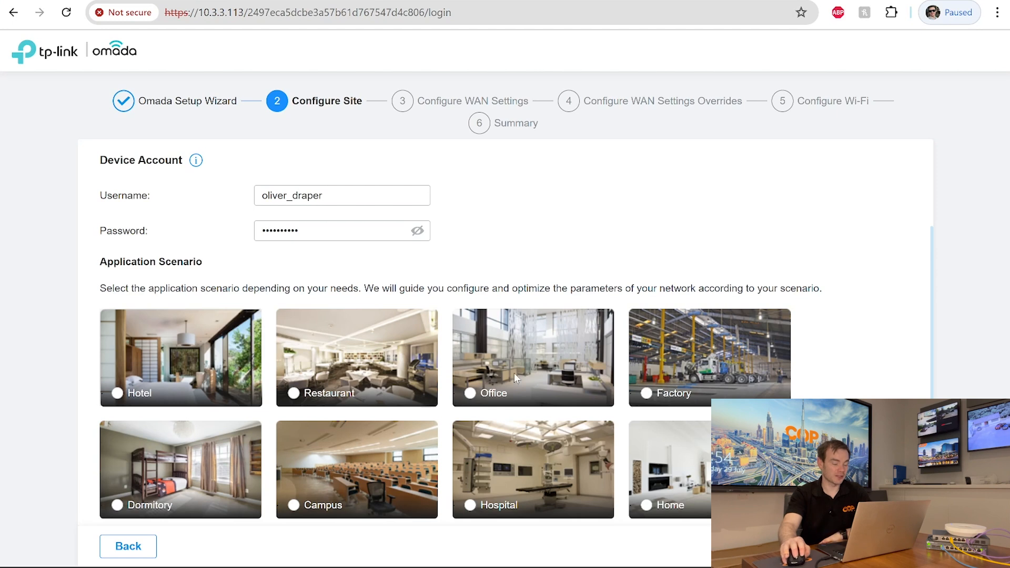
{"action": "left_click", "coordinate": [470, 319]}
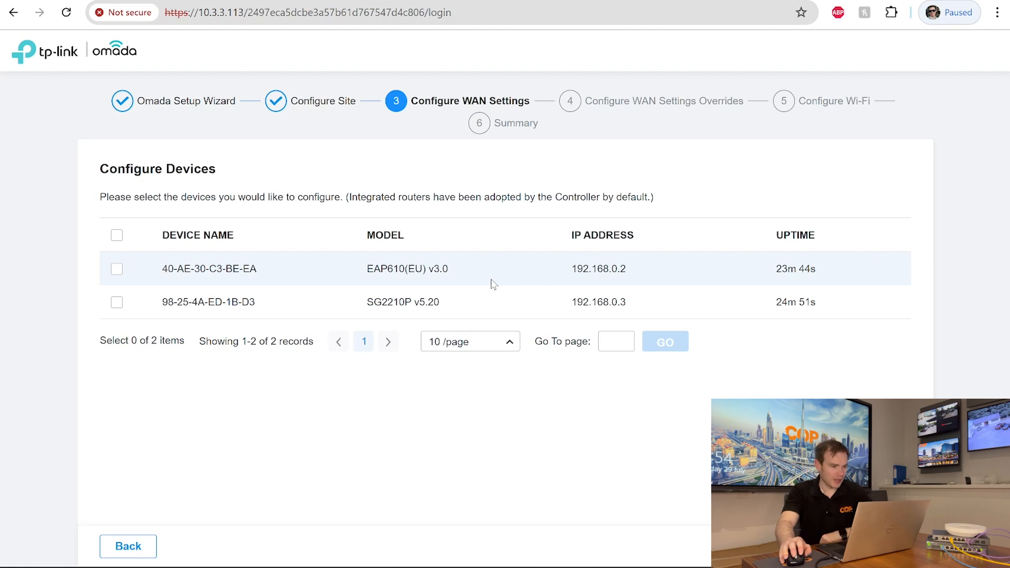
{"action": "mouse_move", "coordinate": [424, 284]}
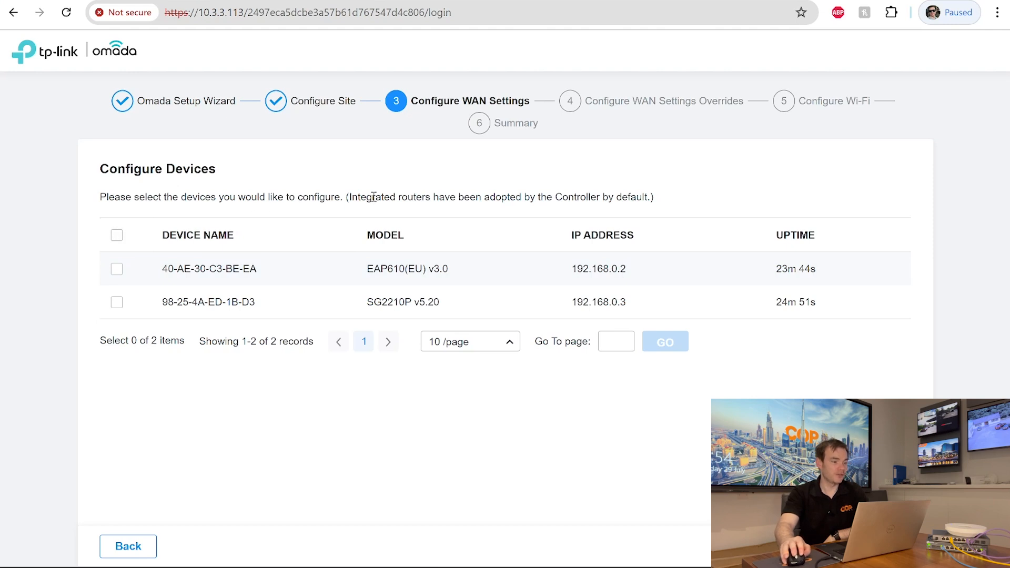
{"action": "mouse_move", "coordinate": [596, 206]}
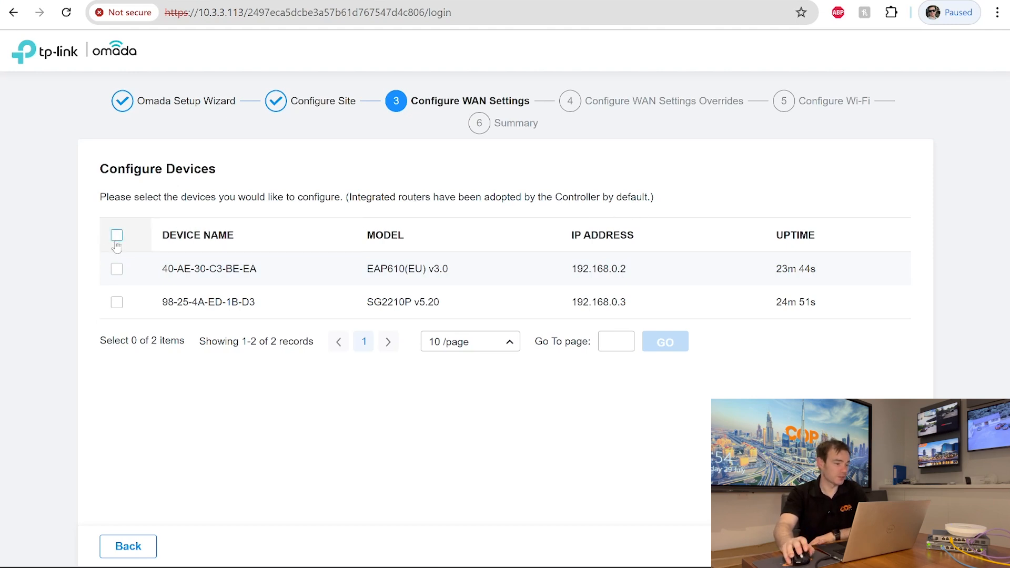
- Select all discovered devices, the EAP610 access point and SG2210P switch, for configuration
{"action": "left_click", "coordinate": [117, 235]}
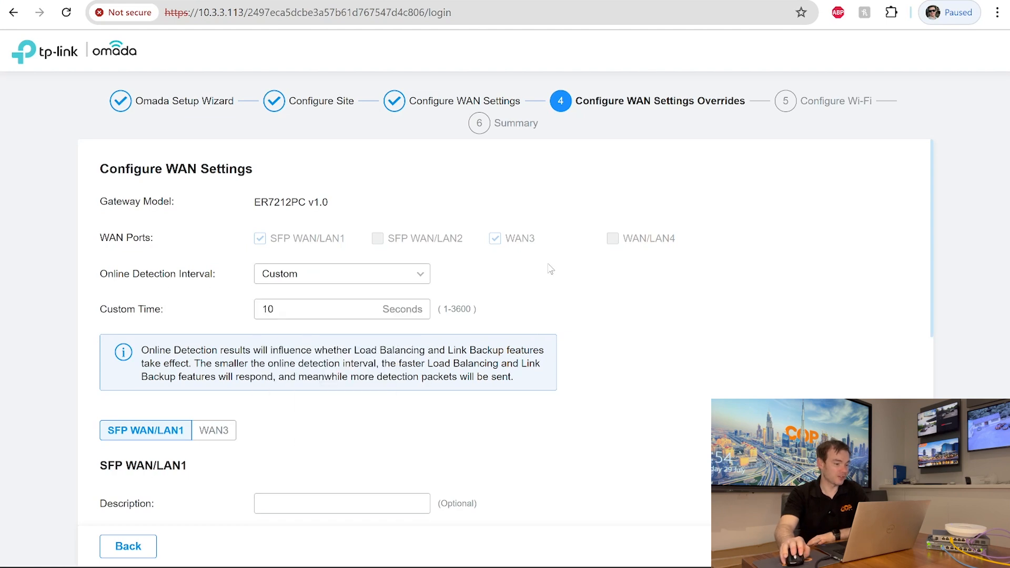
{"action": "mouse_move", "coordinate": [508, 321]}
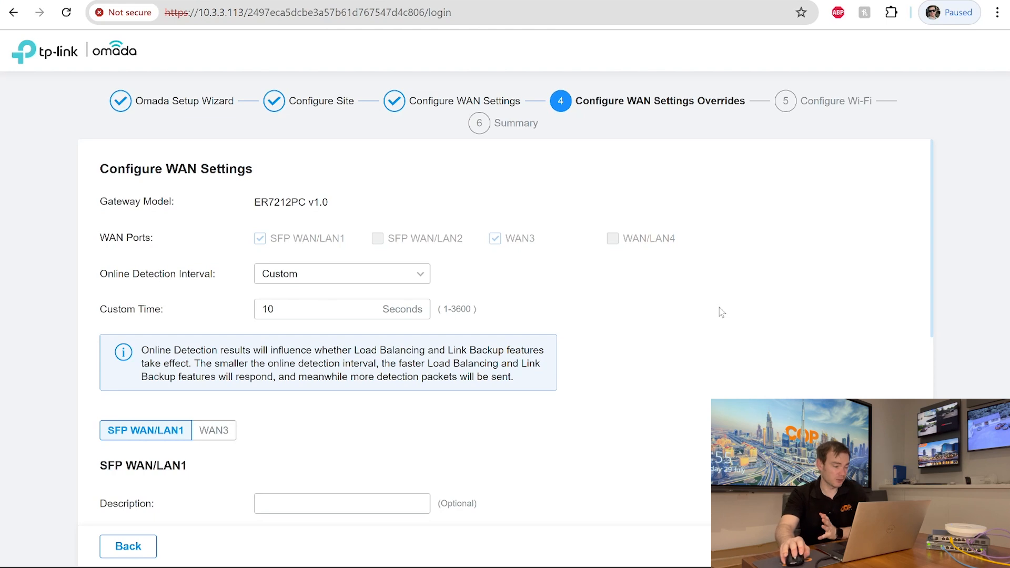
{"action": "scroll", "scroll_direction": "down", "scroll_amount": 3}
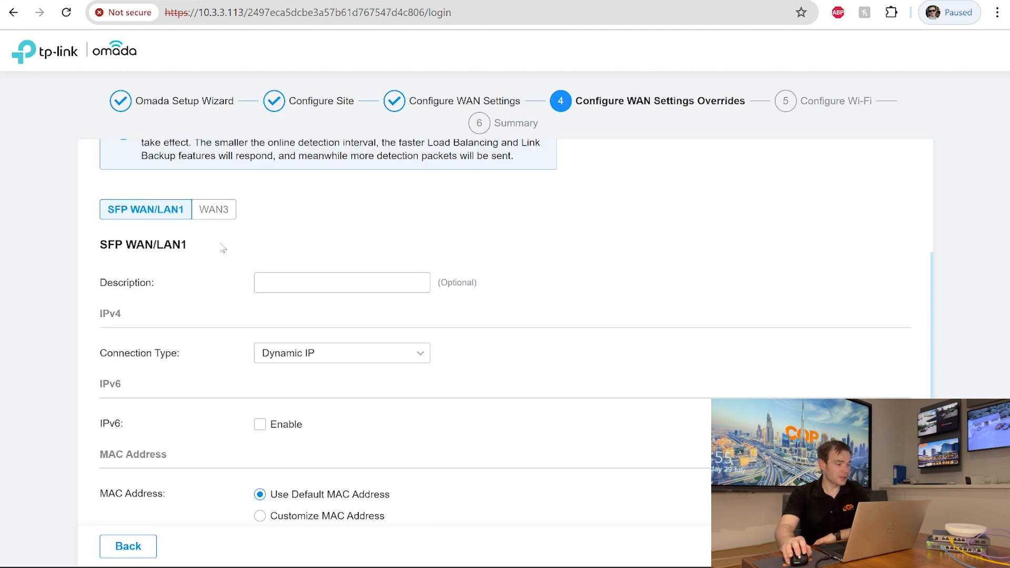
{"action": "mouse_move", "coordinate": [133, 223]}
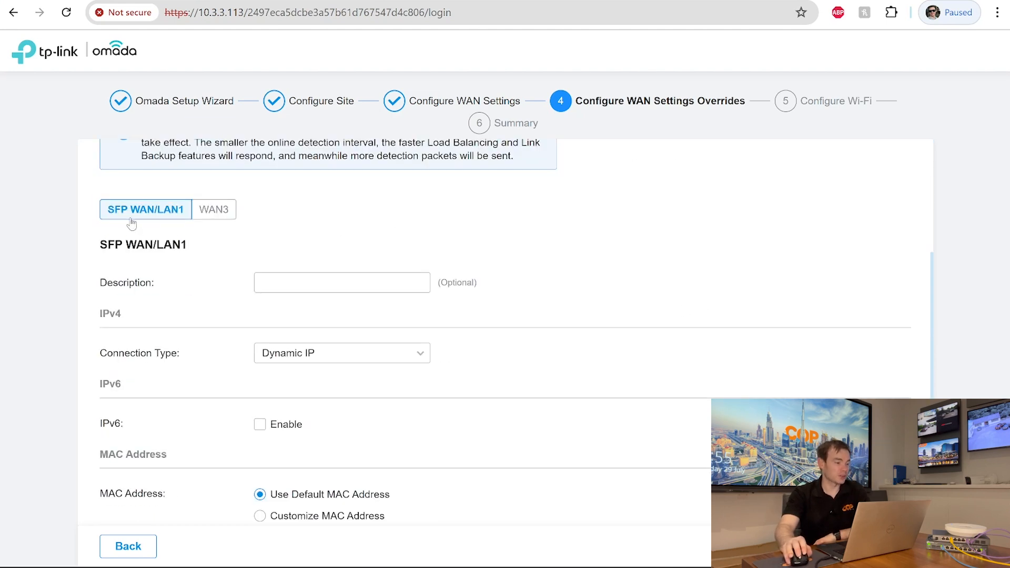
{"action": "mouse_move", "coordinate": [168, 219]}
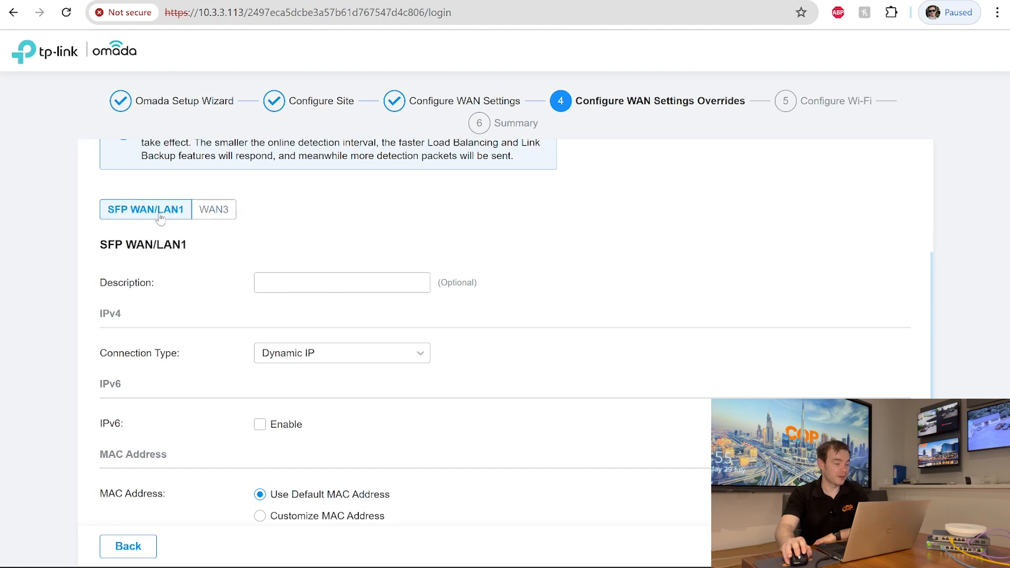
{"action": "scroll", "scroll_direction": "down", "scroll_amount": 3}
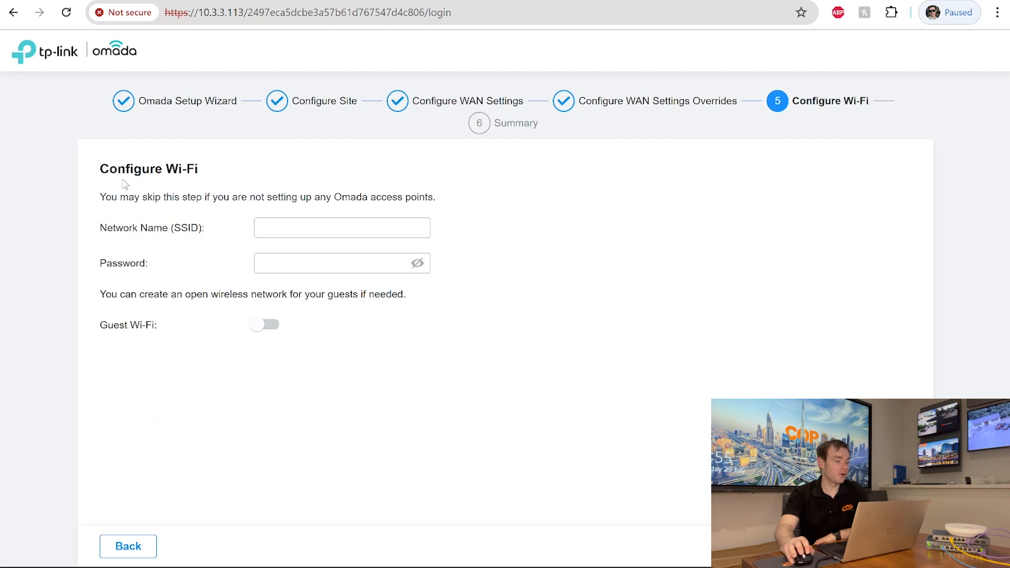
{"action": "mouse_move", "coordinate": [186, 235]}
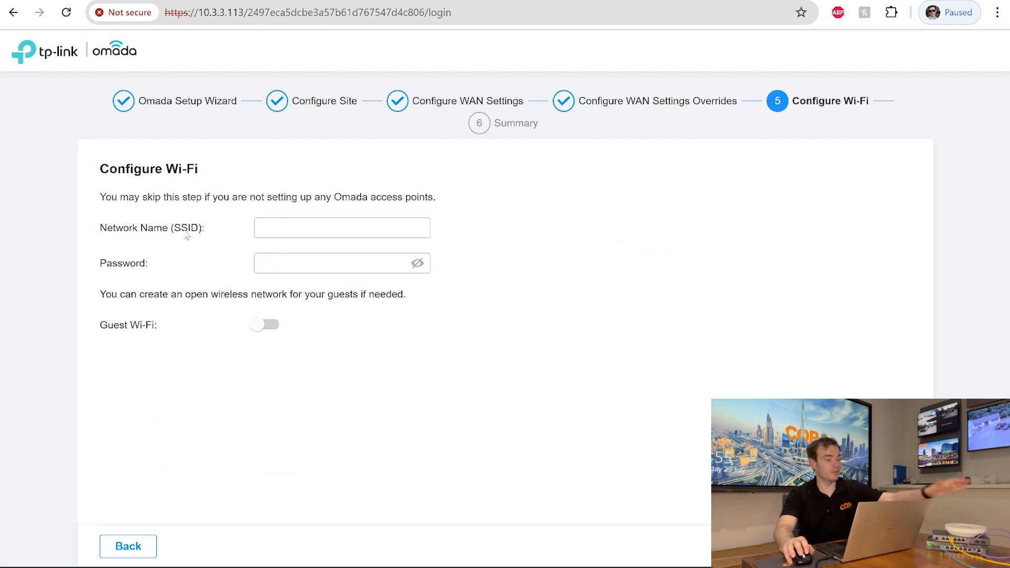
- Name the main Wi-Fi network 'Demo Room TP-Link' and move to its password field
{"action": "left_click", "coordinate": [342, 227]}
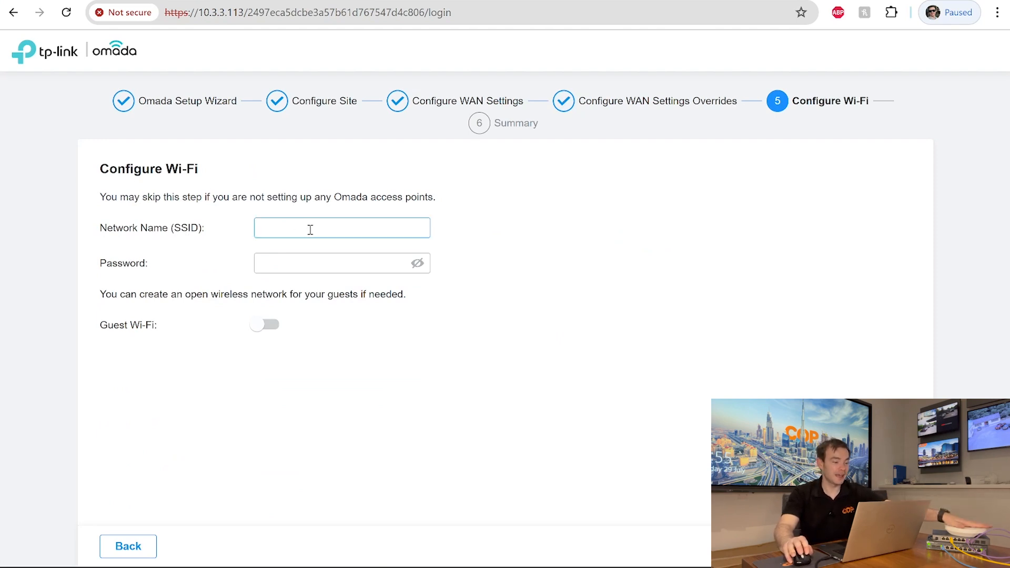
{"action": "left_click", "coordinate": [342, 227]}
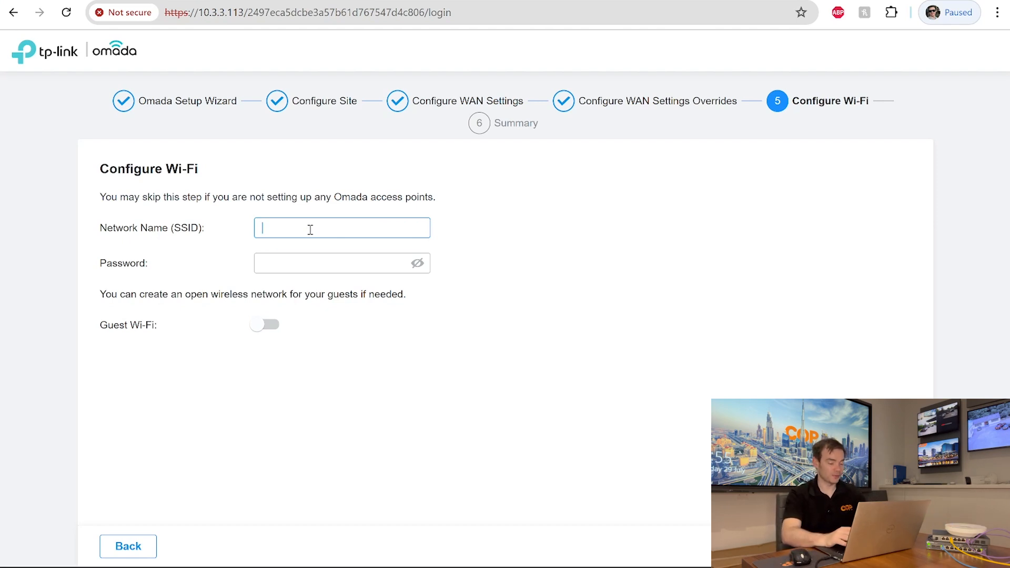
{"action": "type", "text": "Demo"}
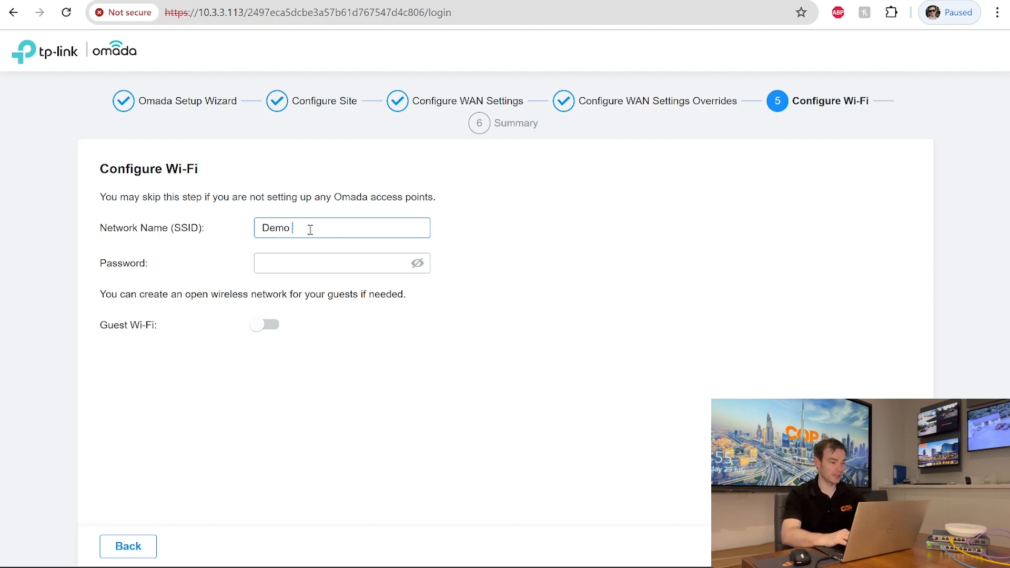
{"action": "type", "text": "Room"}
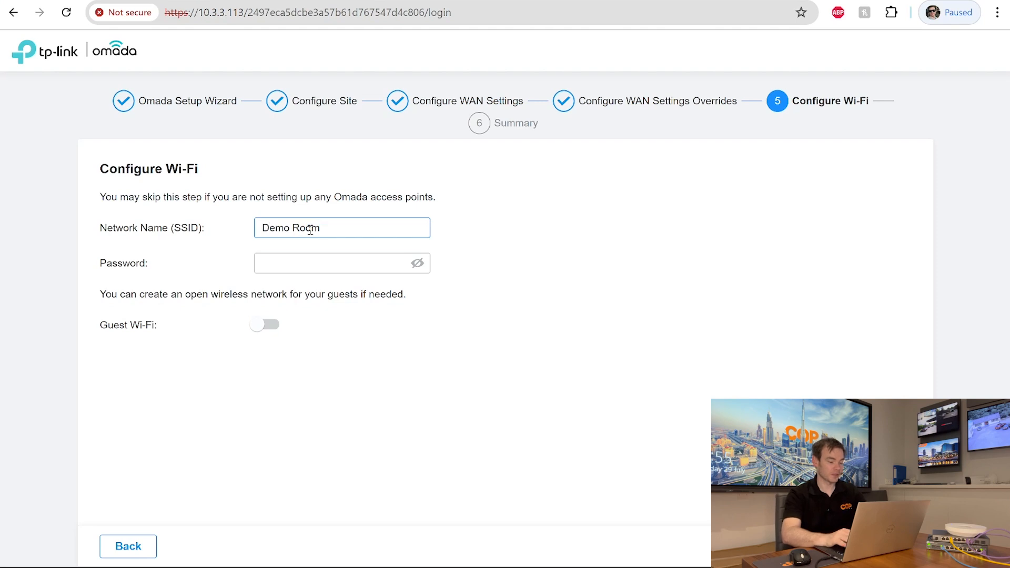
{"action": "type", "text": "TP-Lin"}
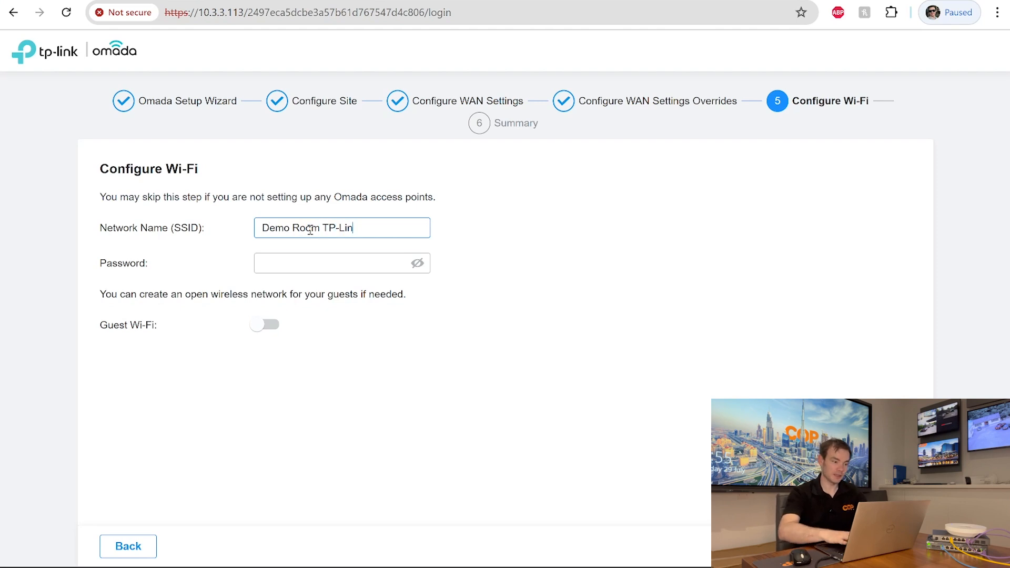
{"action": "left_click", "coordinate": [342, 263]}
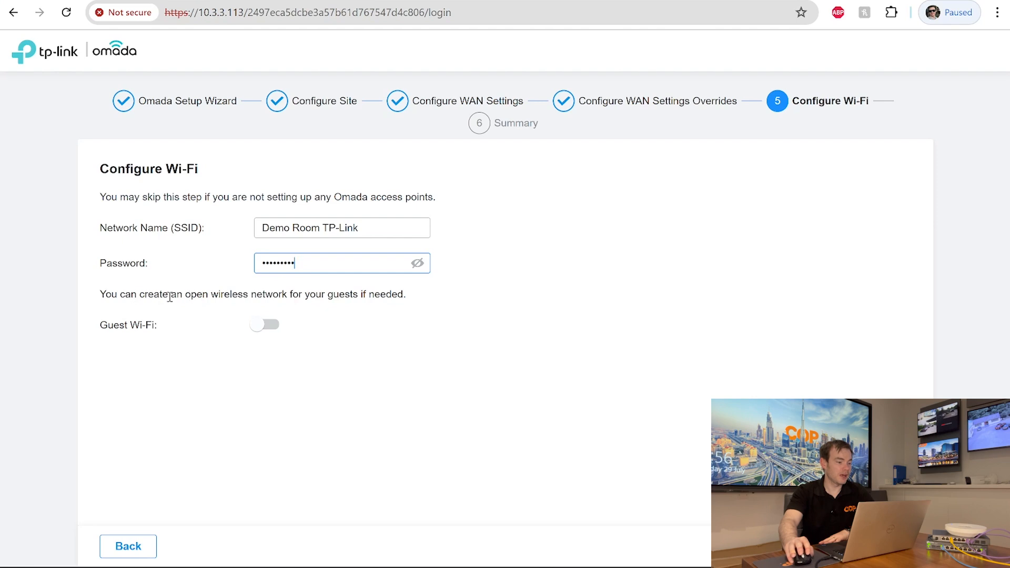
{"action": "mouse_move", "coordinate": [263, 325]}
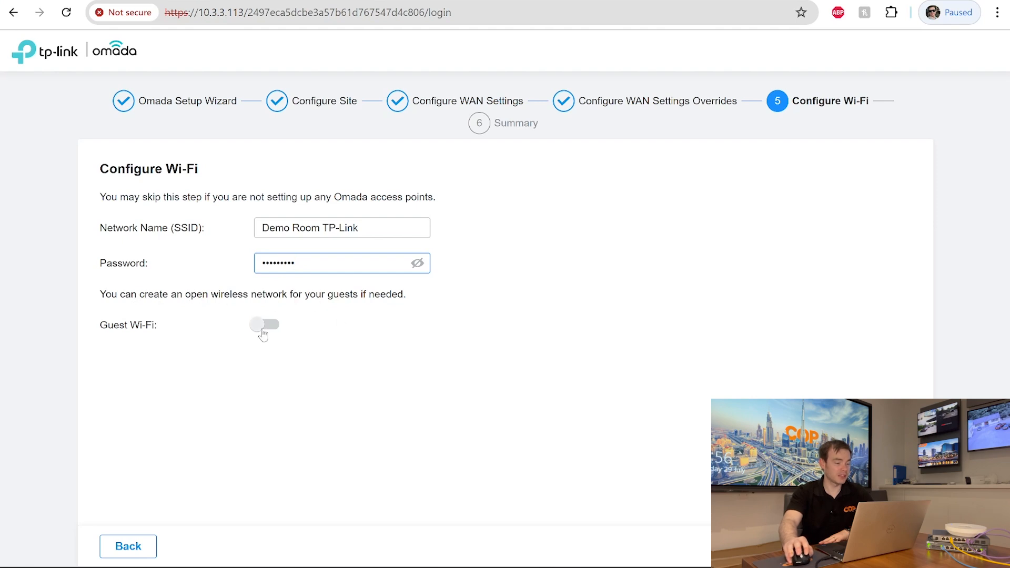
- Turn on Guest Wi-Fi and begin naming it 'Demo Room Guest'
{"action": "left_click", "coordinate": [268, 324]}
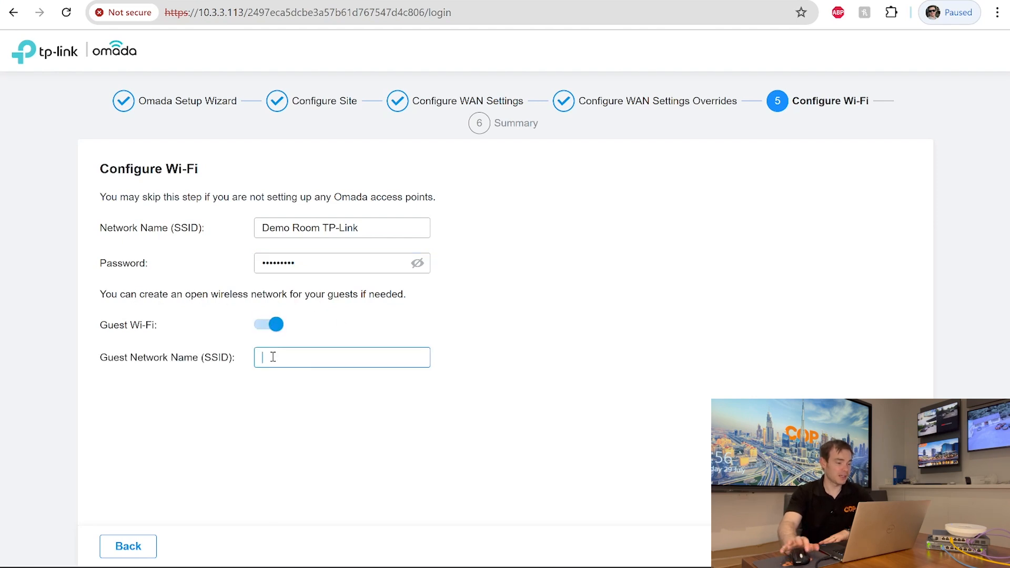
{"action": "type", "text": "Demo"}
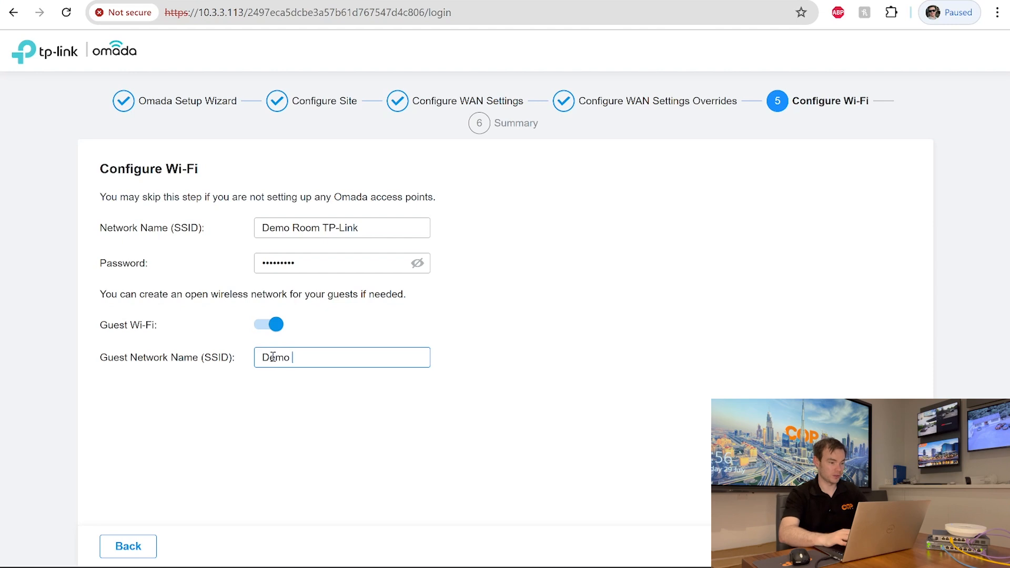
{"action": "type", "text": "Room"}
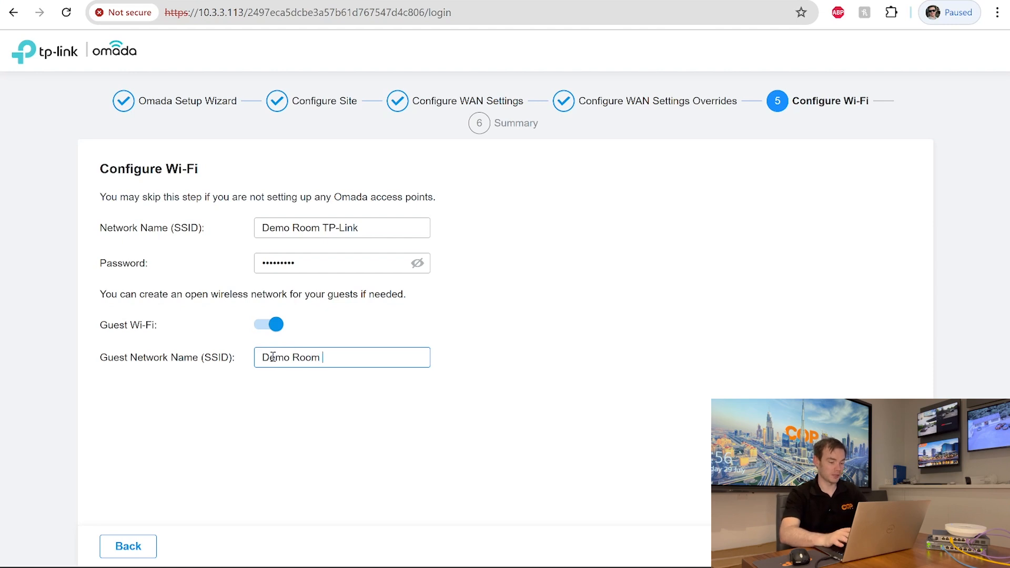
{"action": "type", "text": "Gues"}
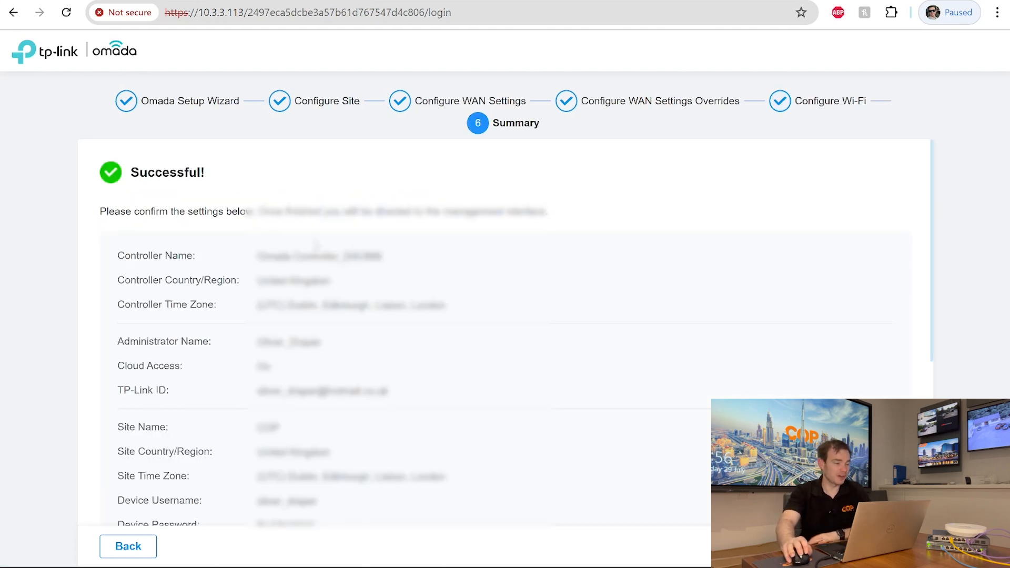
- Scroll down the Configure Wi-Fi page to proceed to the setup Summary
{"action": "scroll", "scroll_direction": "down", "scroll_amount": 3}
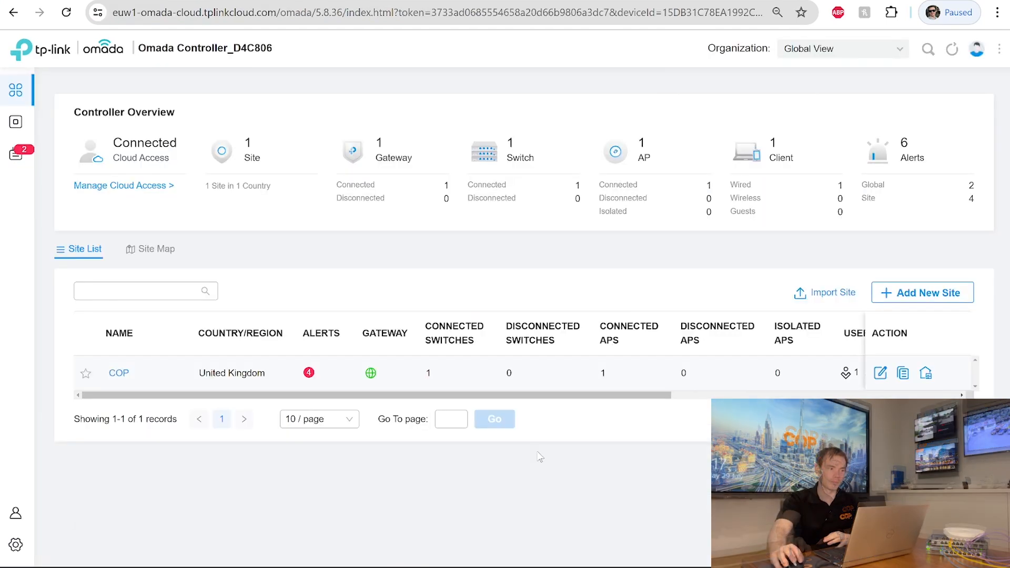
{"action": "mouse_move", "coordinate": [328, 253]}
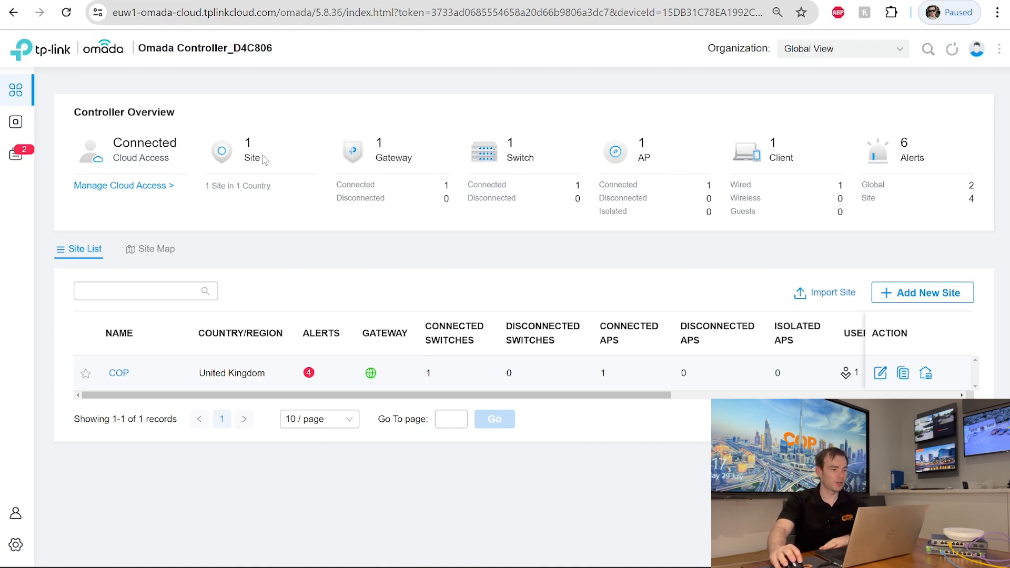
{"action": "mouse_move", "coordinate": [641, 157]}
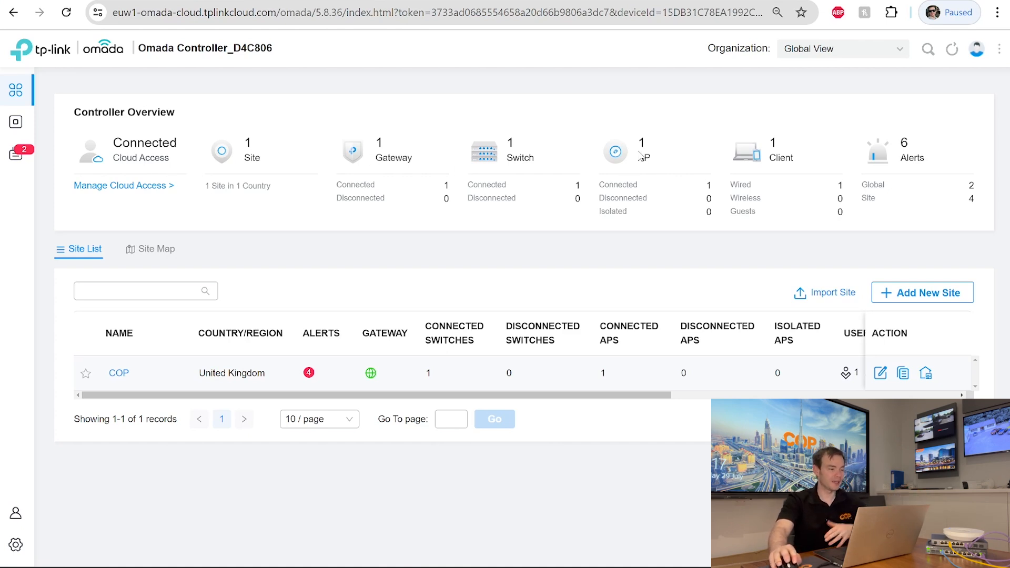
{"action": "mouse_move", "coordinate": [367, 264]}
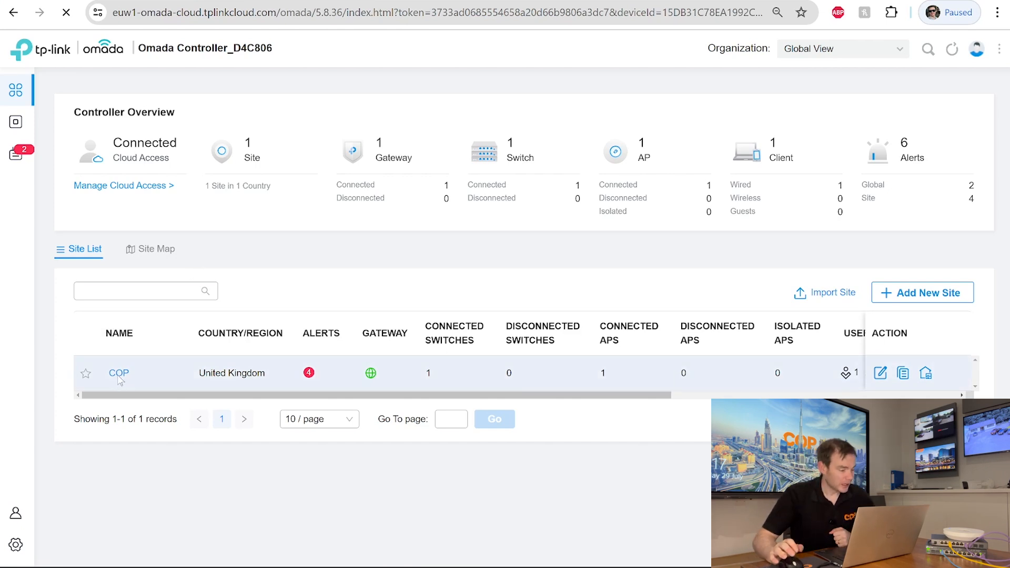
- Open the COP site from the Site List
{"action": "left_click", "coordinate": [118, 373]}
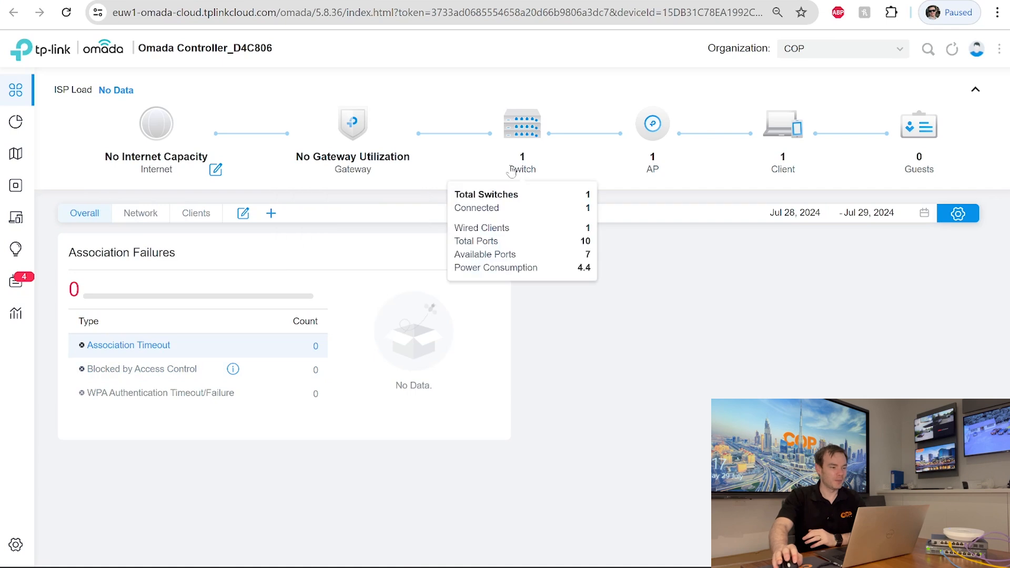
{"action": "mouse_move", "coordinate": [871, 172]}
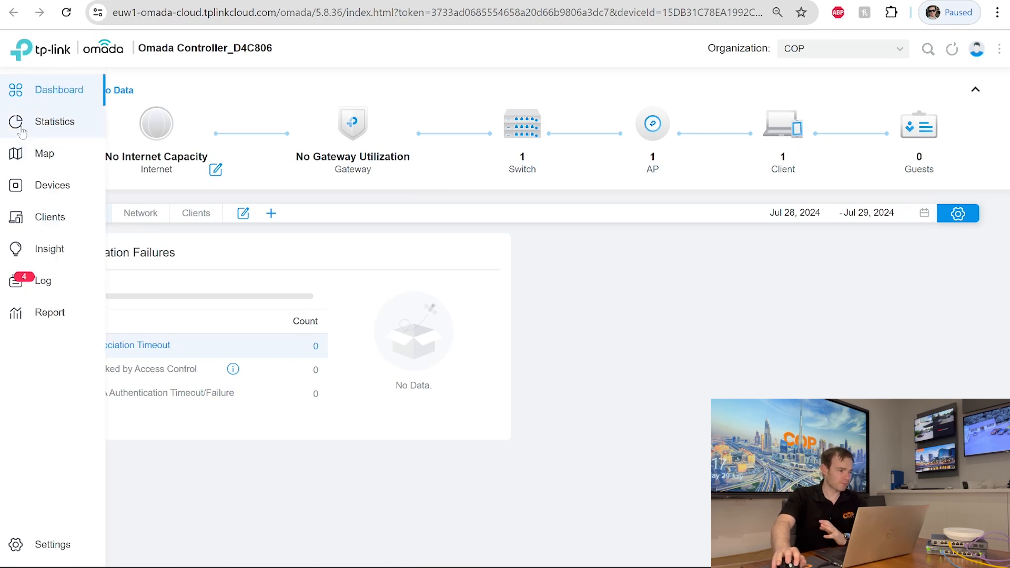
- View the COP site's Statistics and Map, ending on its three-device Devices list
{"action": "left_click", "coordinate": [54, 122]}
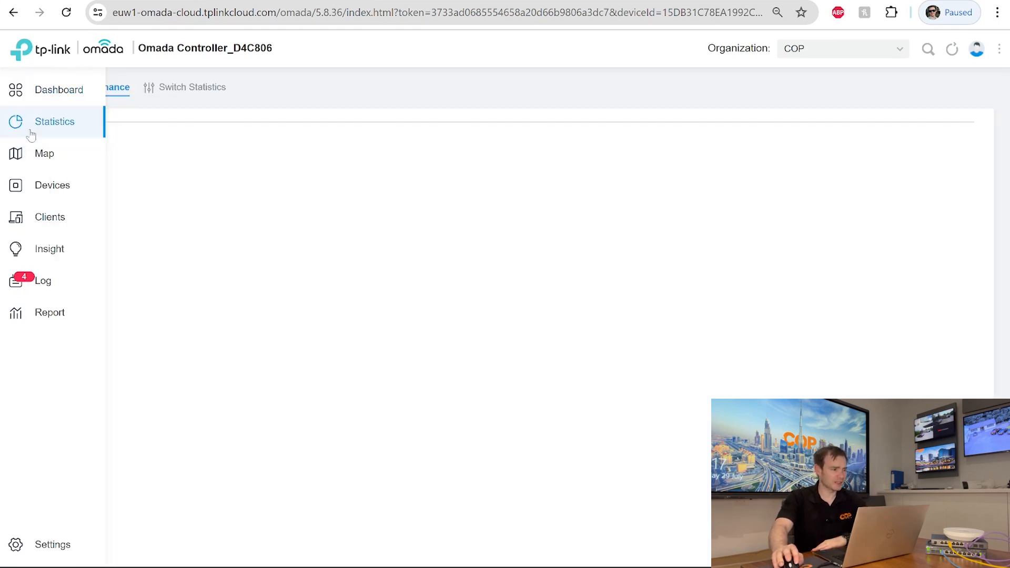
{"action": "left_click", "coordinate": [44, 153]}
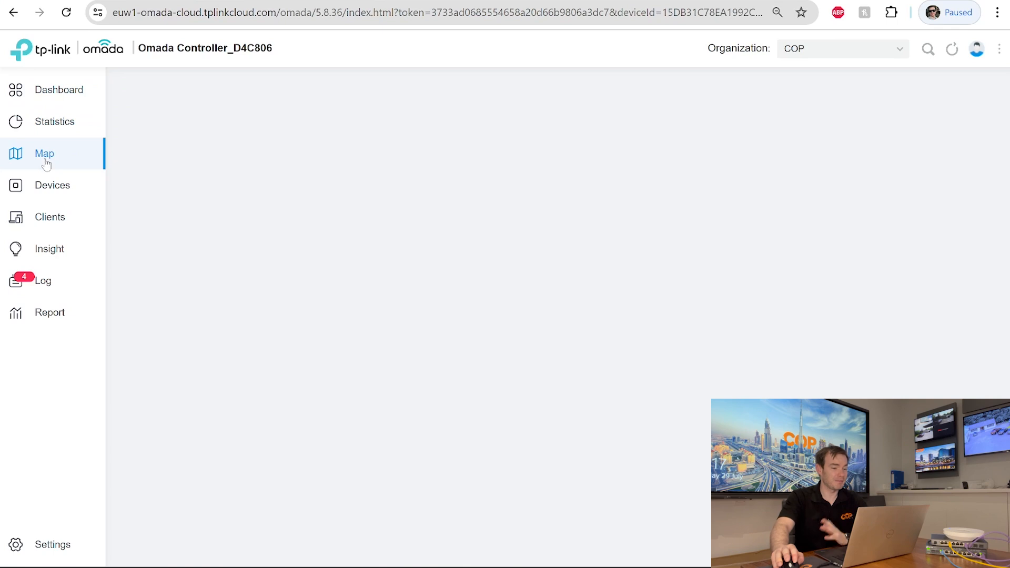
{"action": "left_click", "coordinate": [44, 153]}
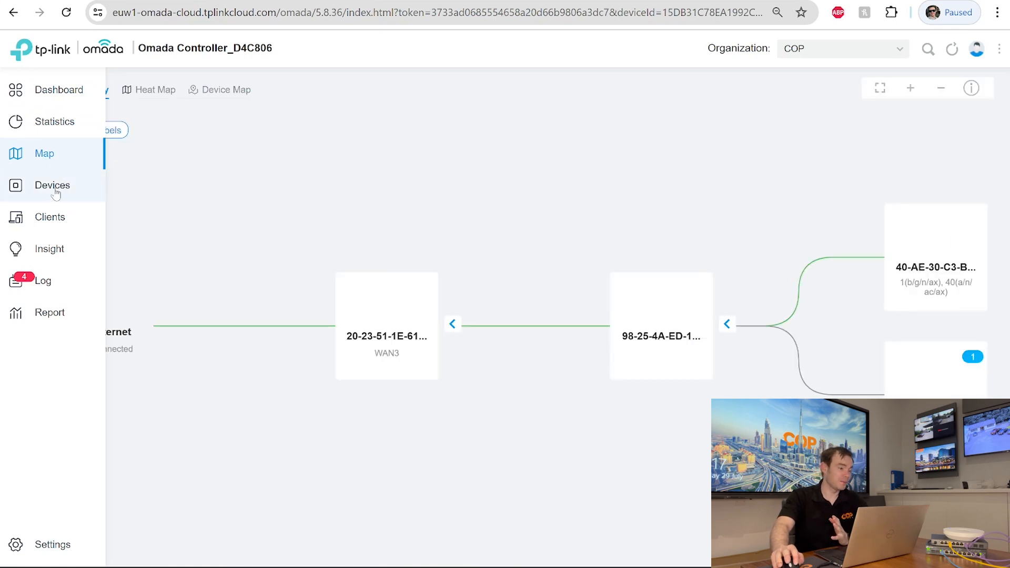
{"action": "left_click", "coordinate": [52, 185]}
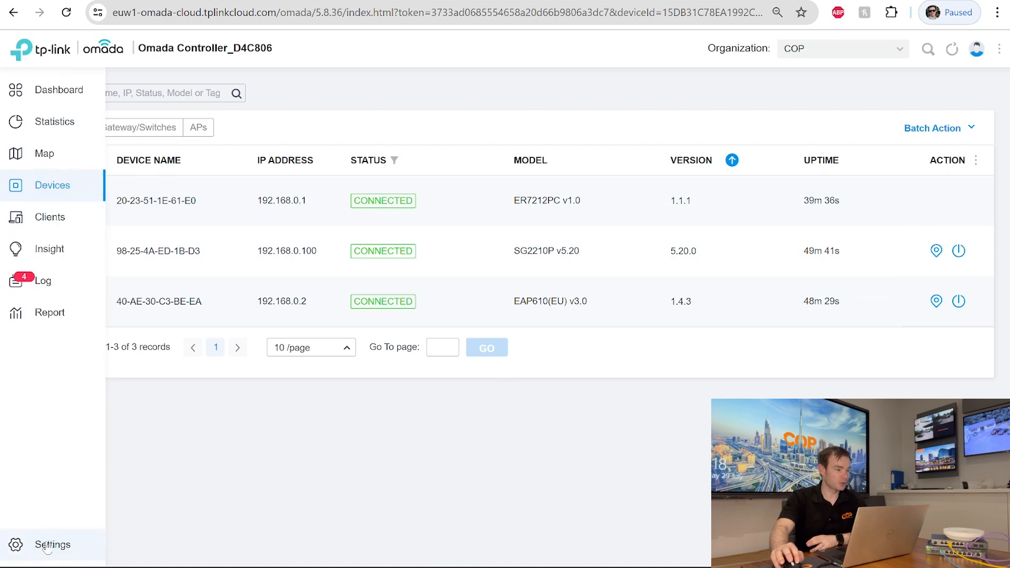
- Review the COP site's Site Settings: name, United Kingdom region, London time zone, services
{"action": "left_click", "coordinate": [52, 544]}
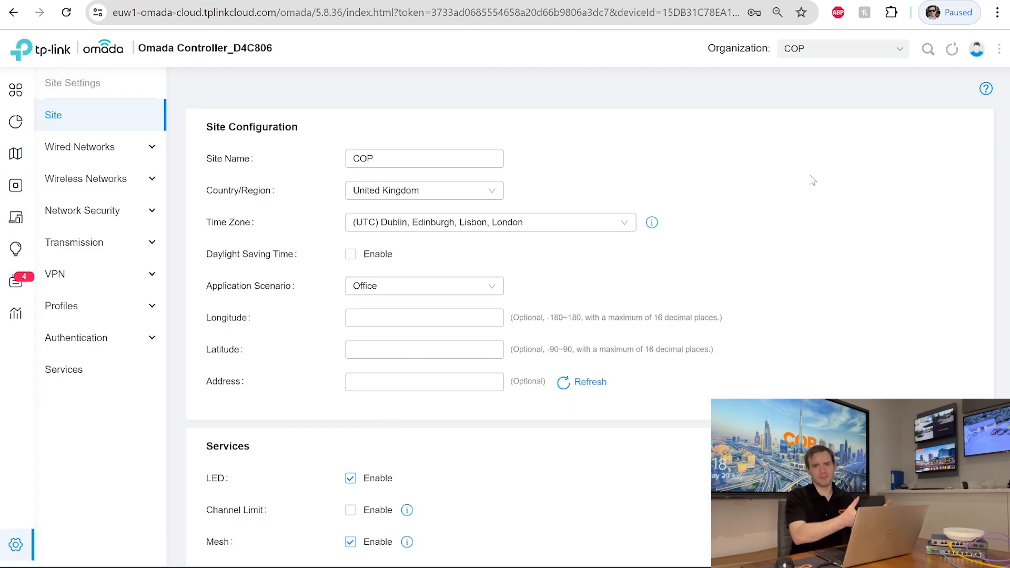
{"action": "mouse_move", "coordinate": [863, 145]}
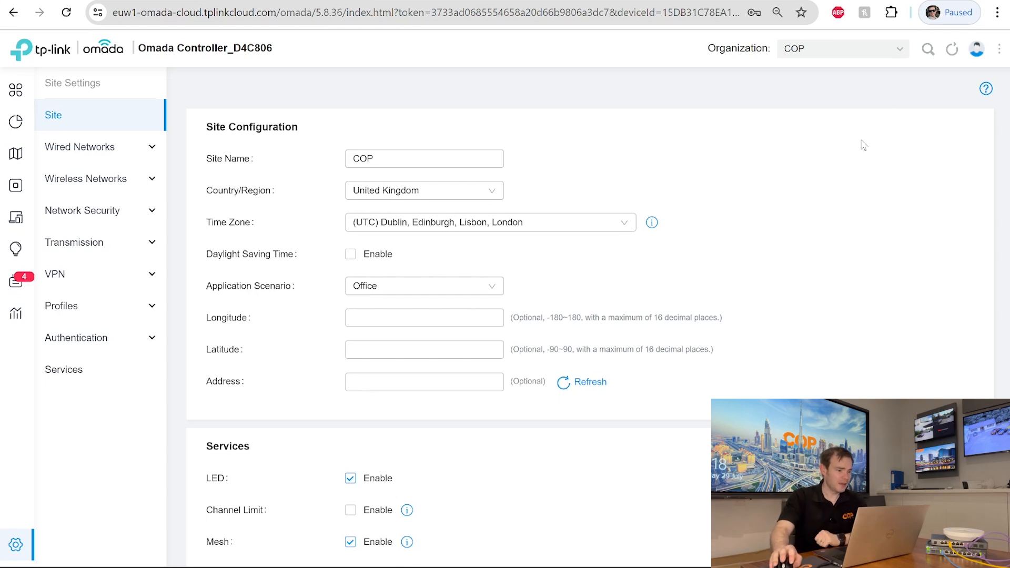
{"action": "mouse_move", "coordinate": [317, 179]}
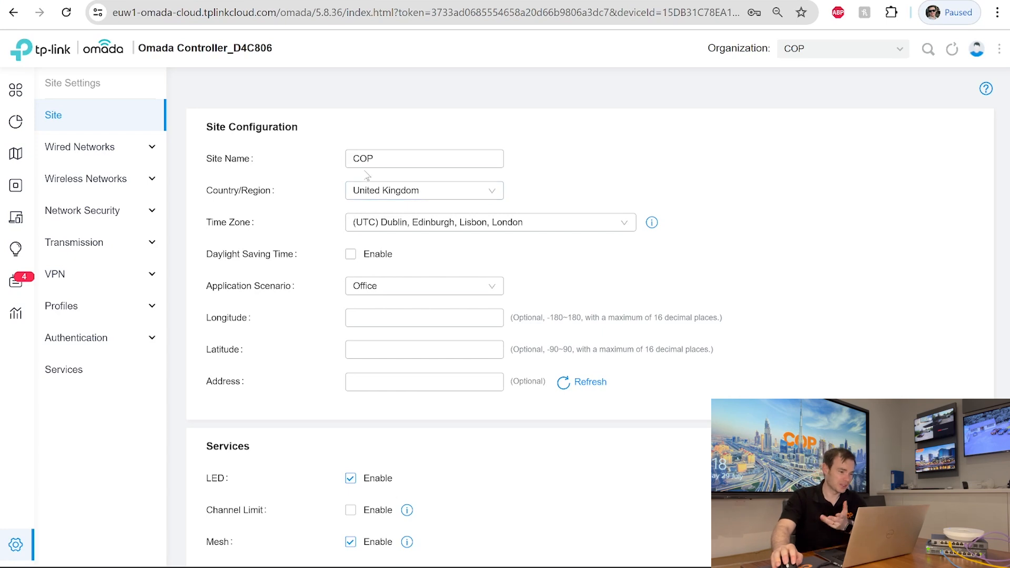
{"action": "scroll", "scroll_direction": "down", "scroll_amount": 3}
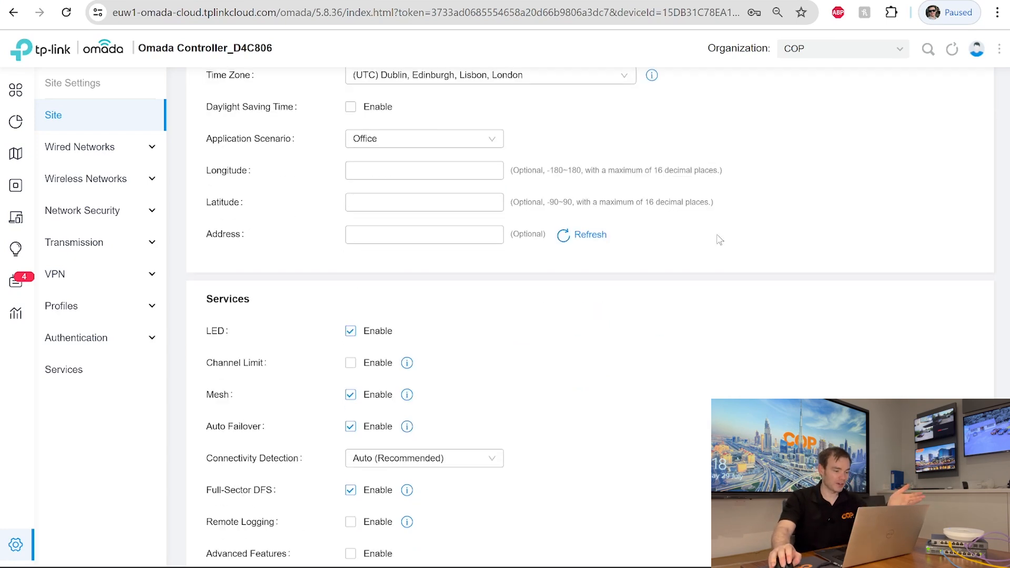
{"action": "scroll", "scroll_direction": "down", "scroll_amount": 3}
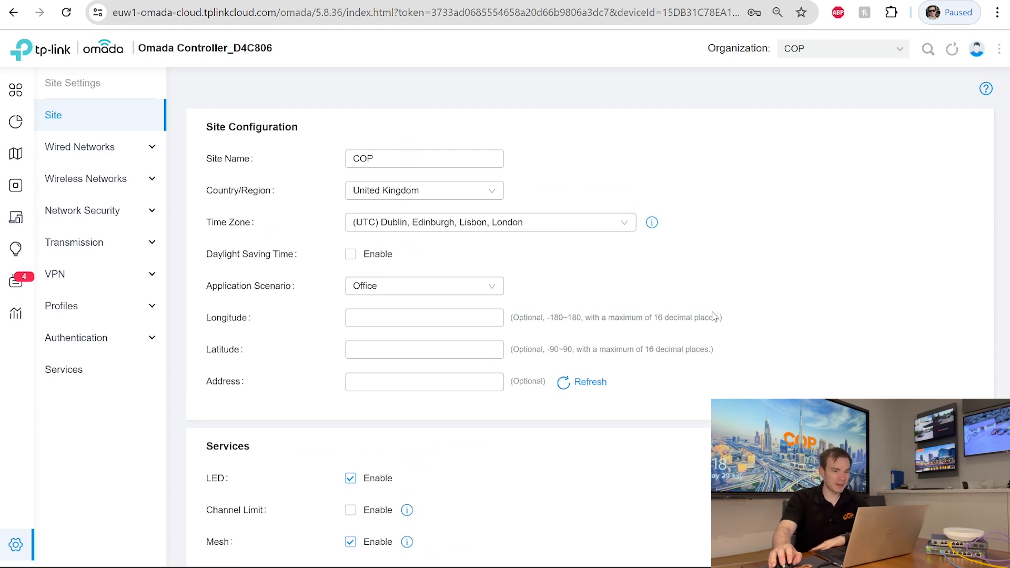
- View the Internet WAN ports, the 192.168.0.1/24 LAN list and the Create New LAN form
{"action": "left_click", "coordinate": [80, 147]}
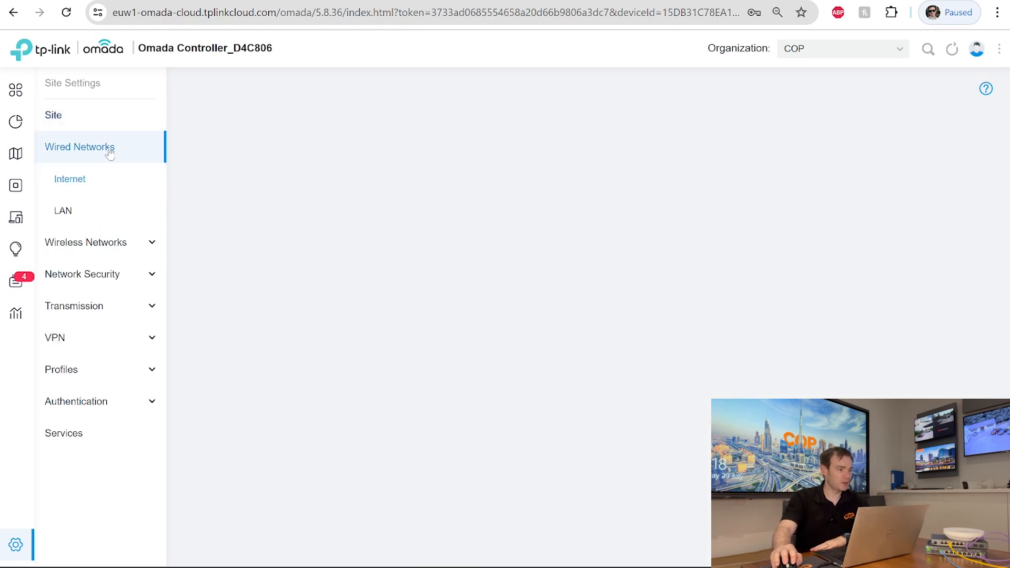
{"action": "left_click", "coordinate": [80, 147]}
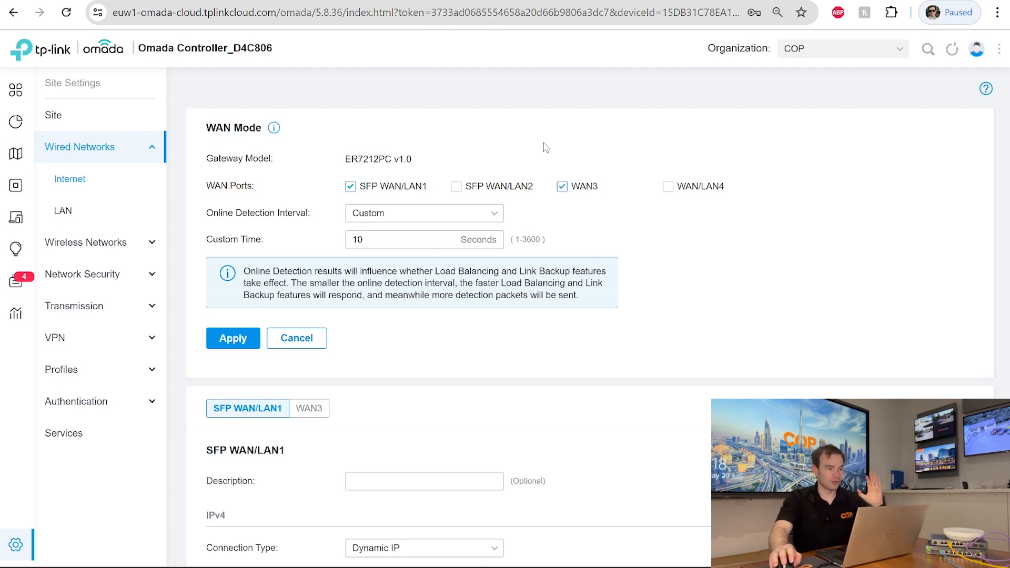
{"action": "left_click", "coordinate": [62, 211]}
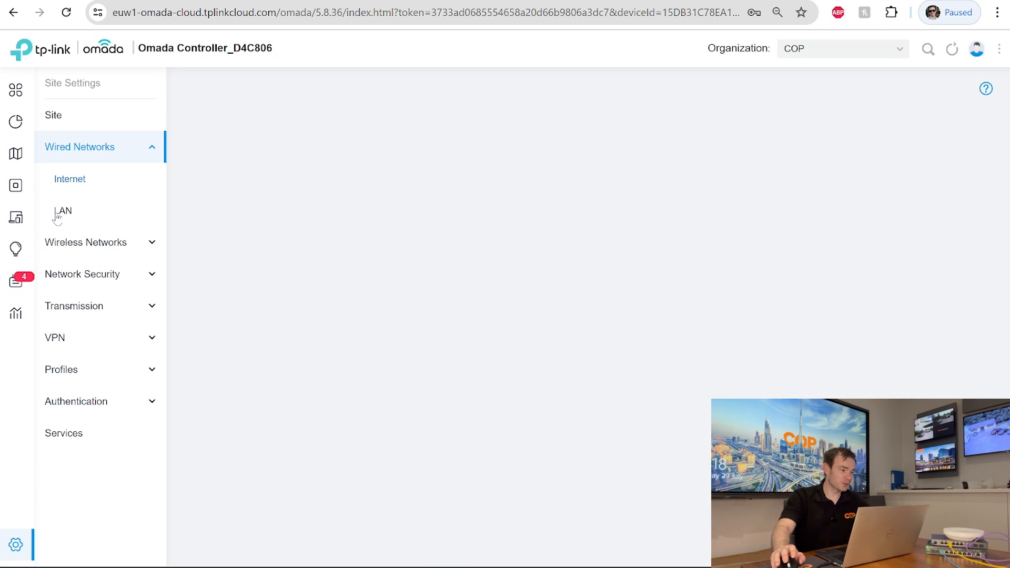
{"action": "left_click", "coordinate": [63, 210]}
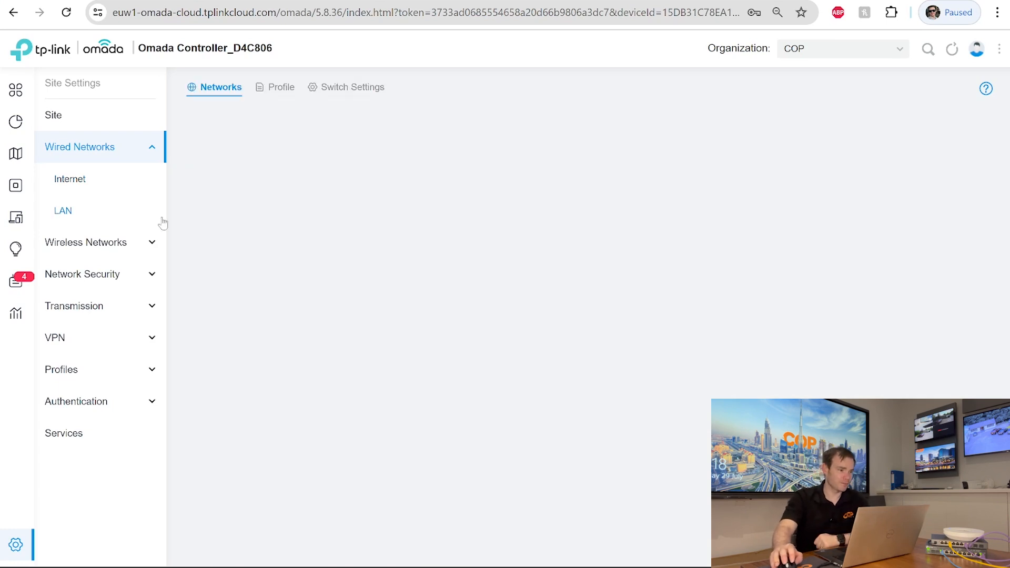
{"action": "left_click", "coordinate": [63, 211]}
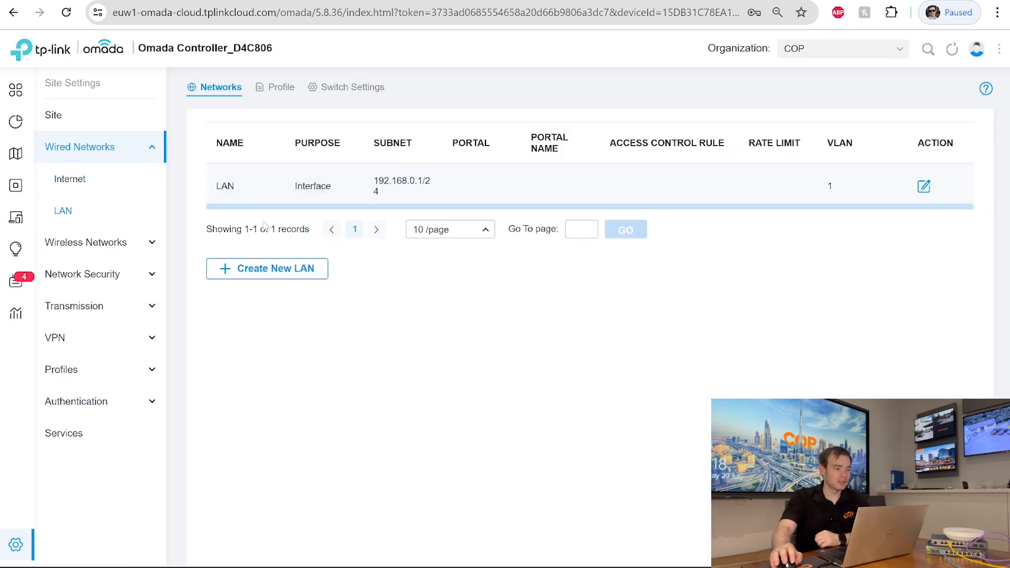
{"action": "mouse_move", "coordinate": [267, 269]}
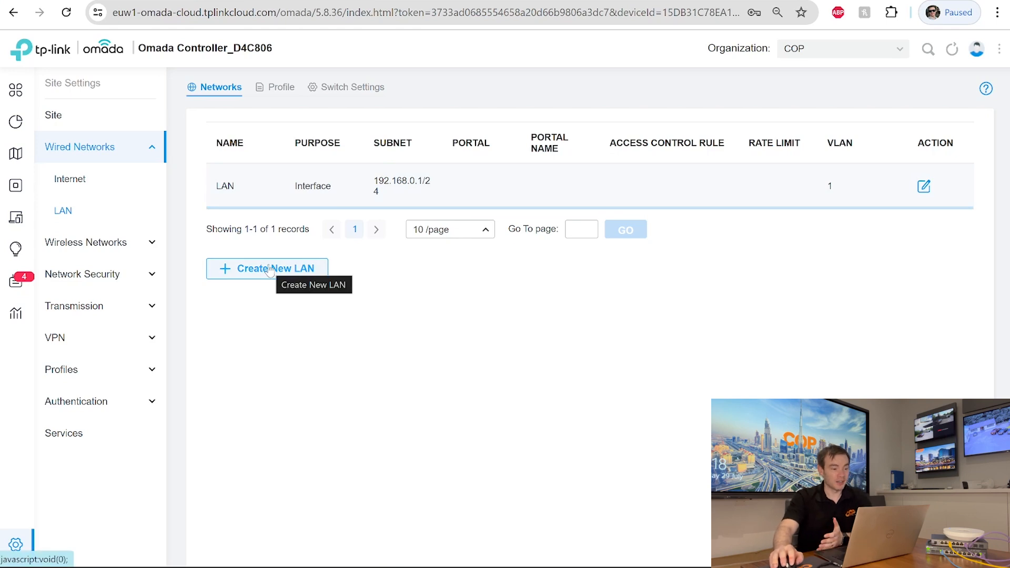
{"action": "left_click", "coordinate": [267, 268]}
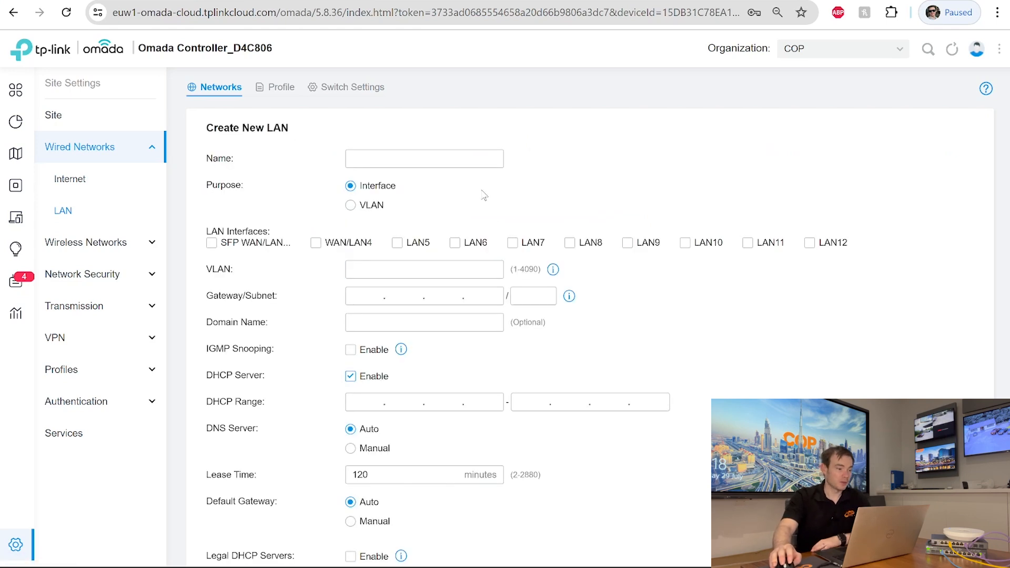
{"action": "left_click", "coordinate": [424, 158]}
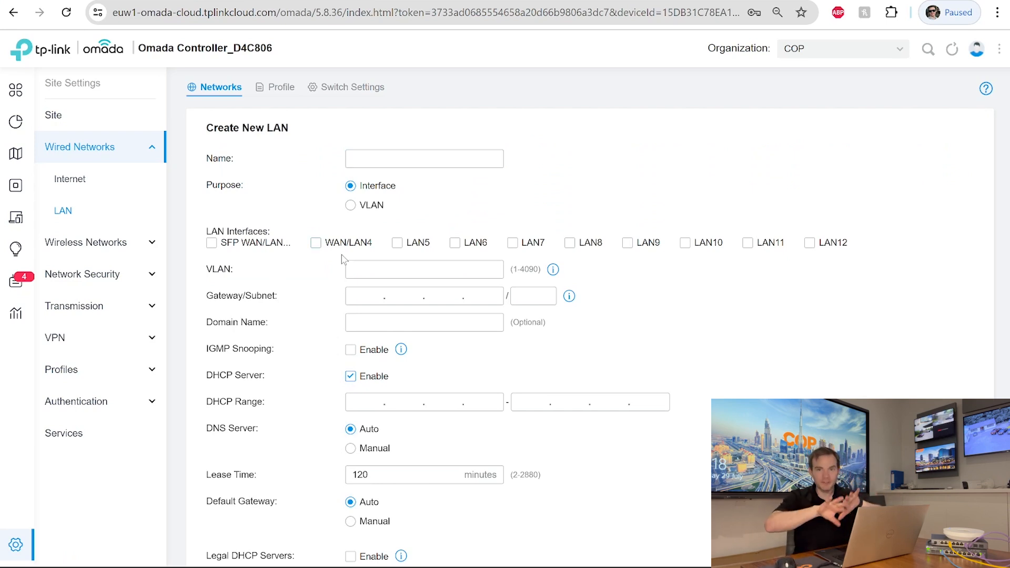
{"action": "mouse_move", "coordinate": [290, 239]}
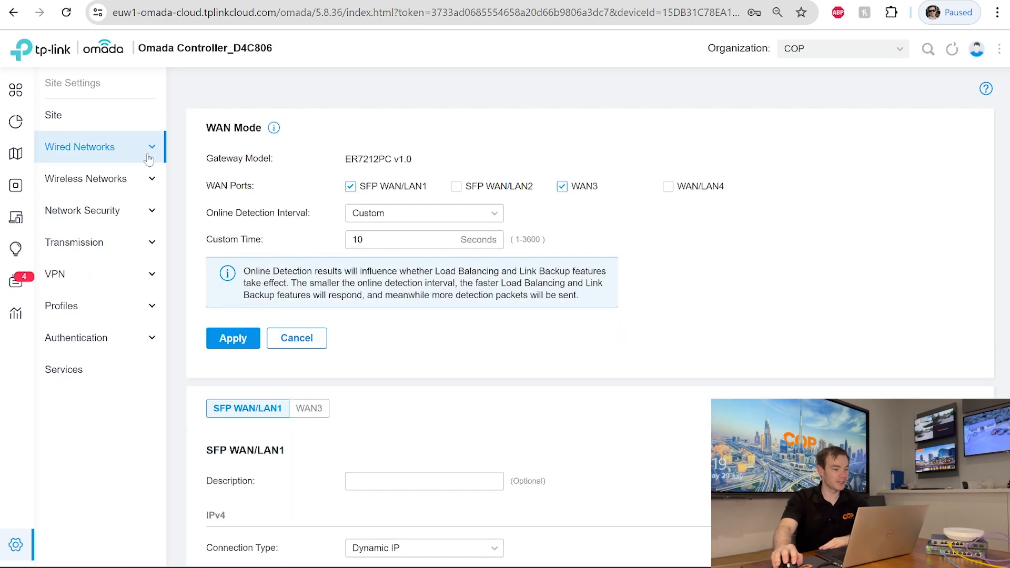
- Review the COP site's WLAN SSID list and open a blank Create New Wireless Network form
{"action": "left_click", "coordinate": [86, 178]}
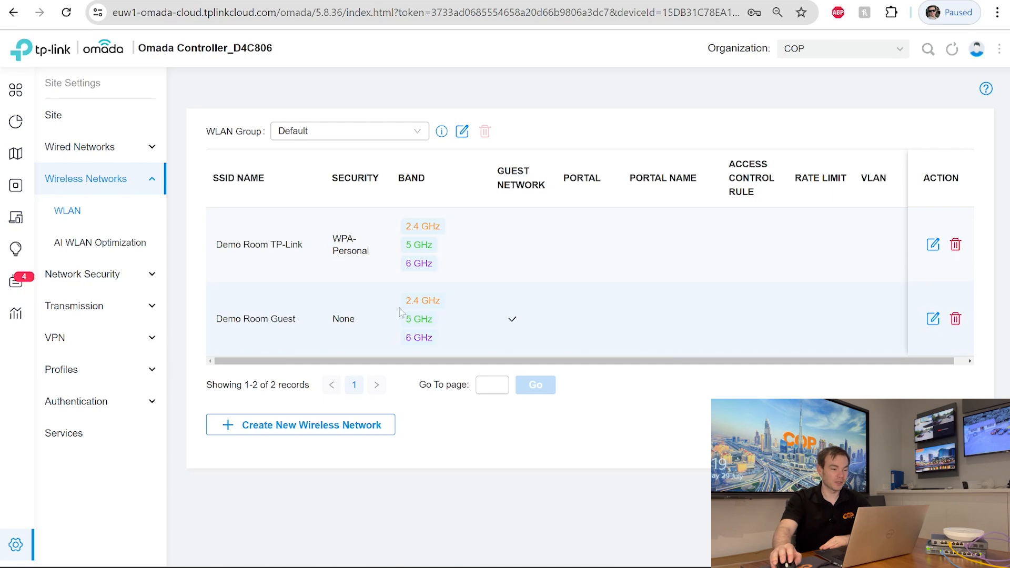
{"action": "mouse_move", "coordinate": [933, 245]}
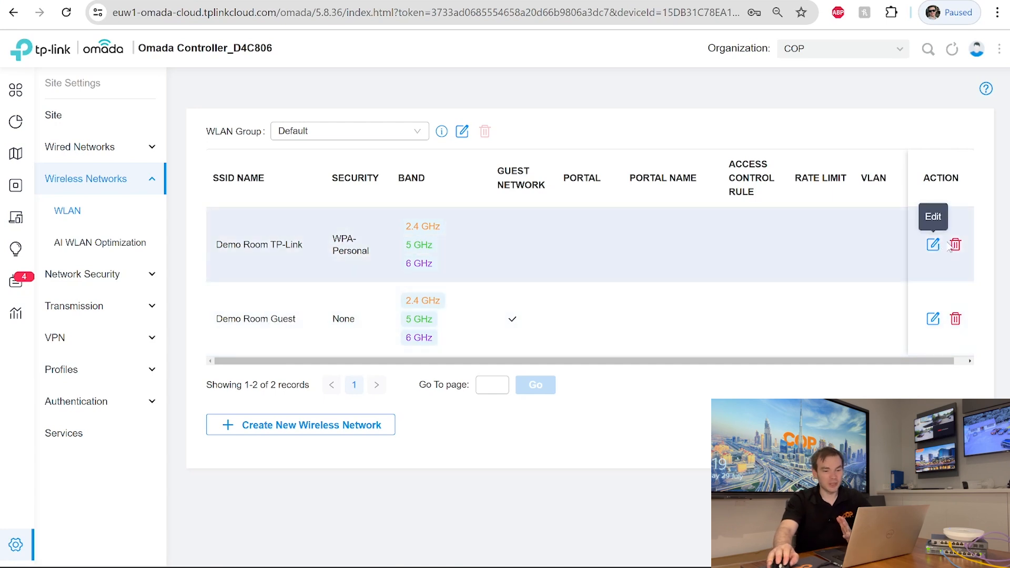
{"action": "left_click", "coordinate": [932, 244]}
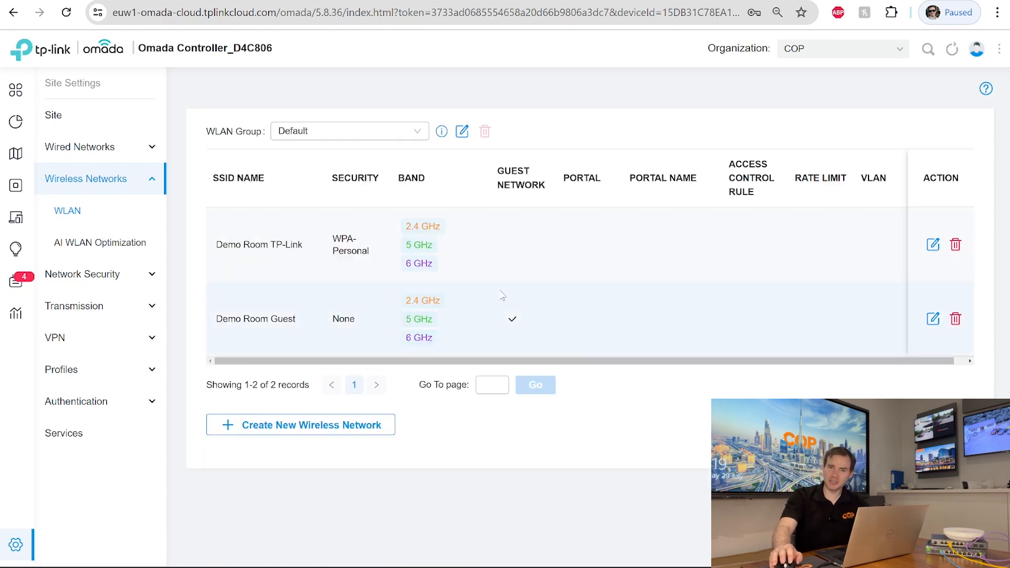
{"action": "left_click", "coordinate": [300, 425]}
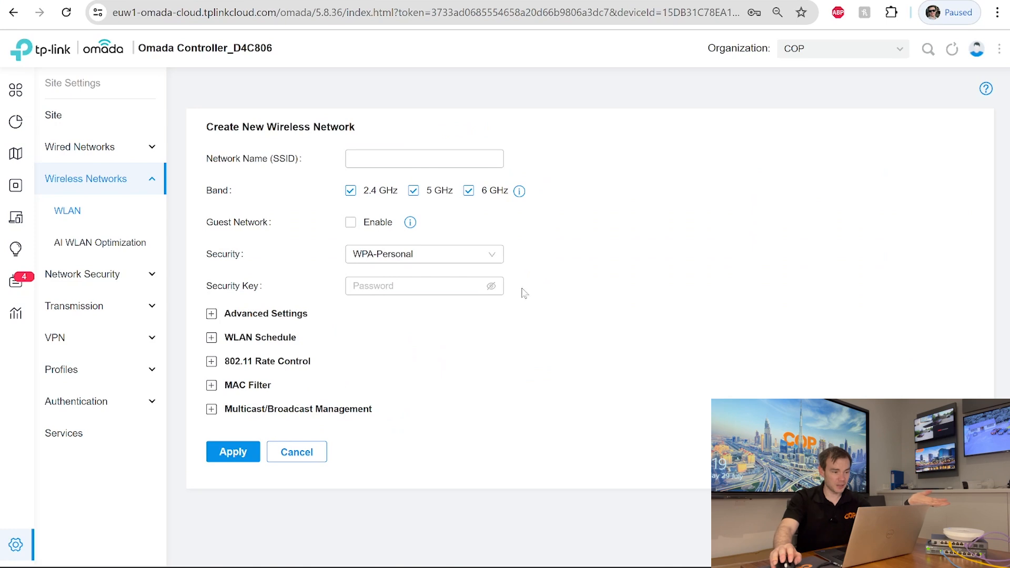
{"action": "mouse_move", "coordinate": [483, 212]}
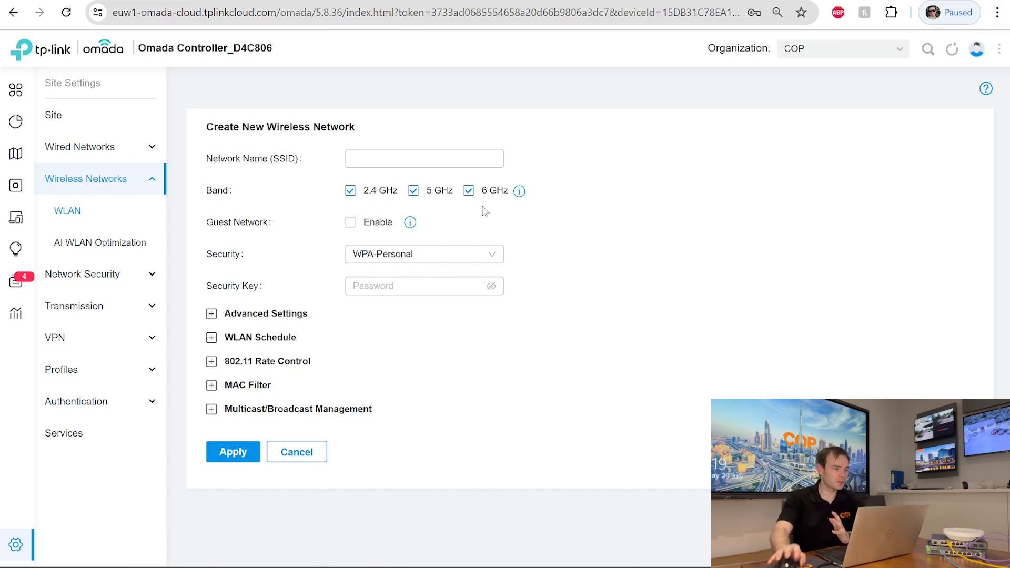
{"action": "mouse_move", "coordinate": [158, 159]}
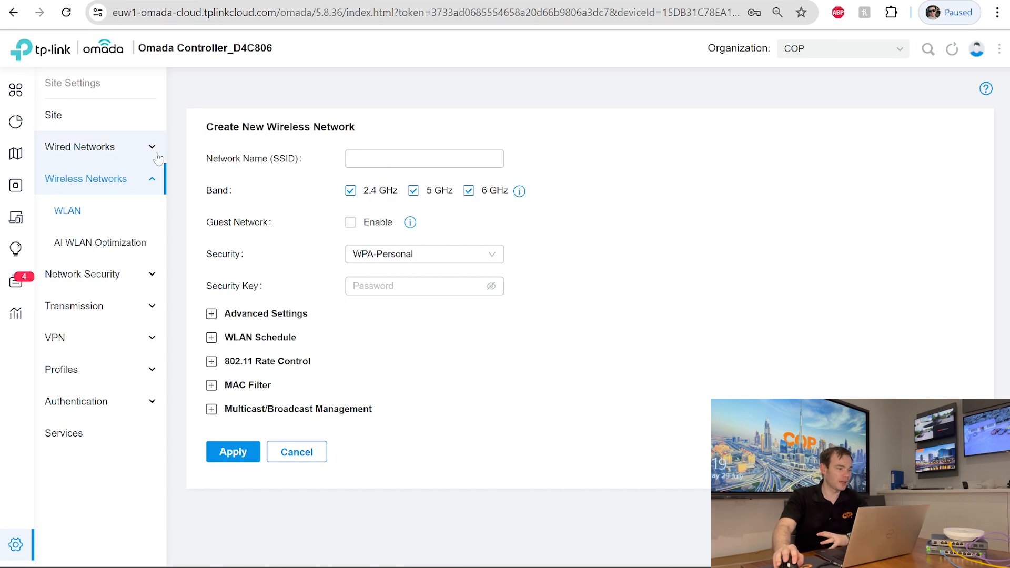
- Browse Network Security's Firewall and IP-MAC Binding pages, ending on the empty Gateway ACL list
{"action": "left_click", "coordinate": [86, 179]}
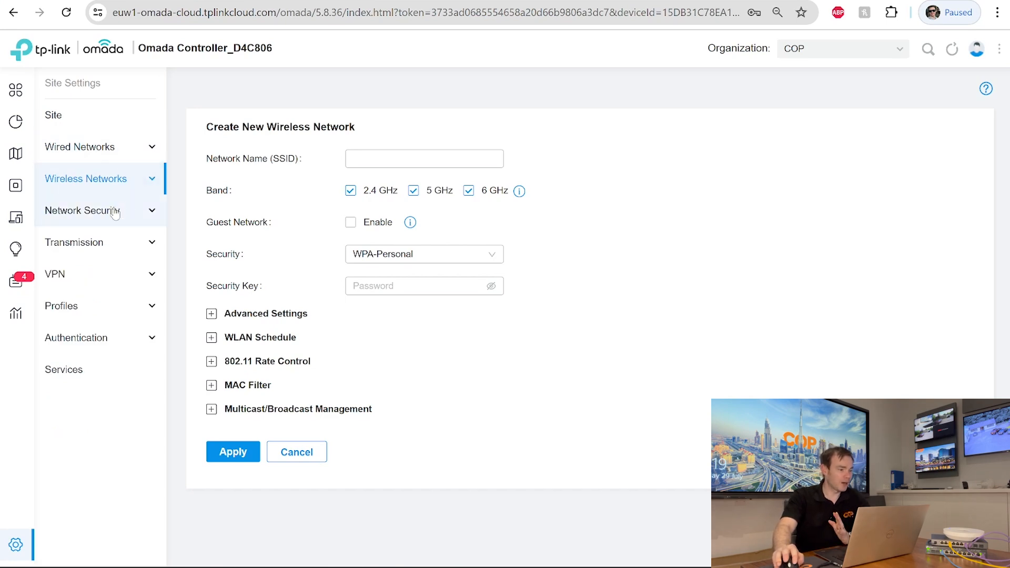
{"action": "left_click", "coordinate": [83, 210]}
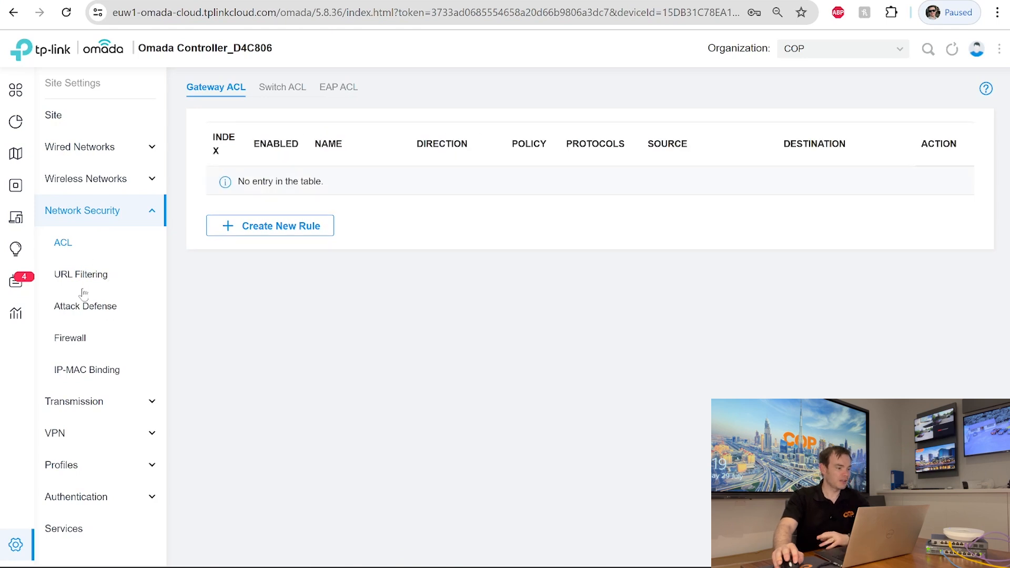
{"action": "left_click", "coordinate": [69, 337]}
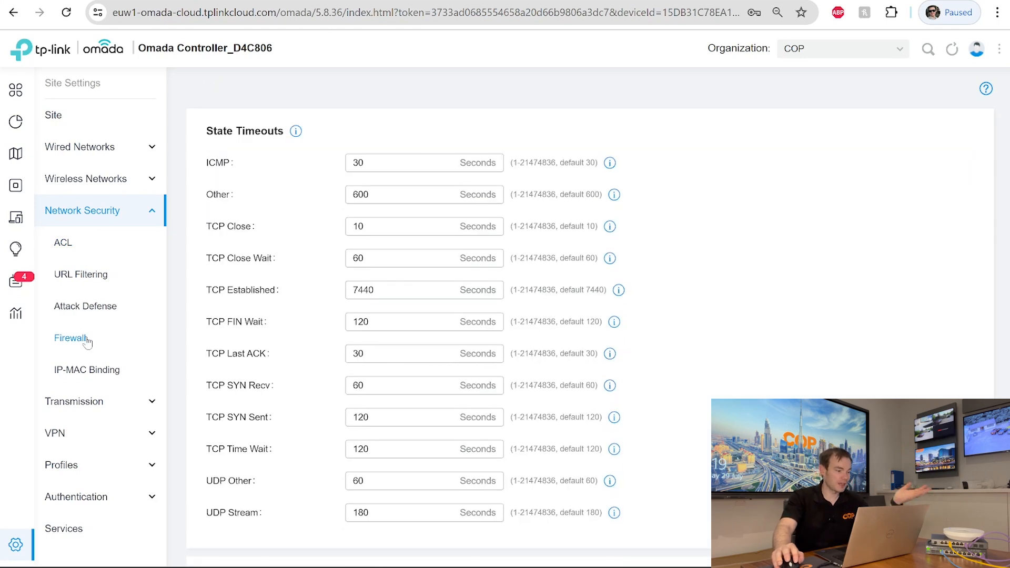
{"action": "left_click", "coordinate": [86, 370]}
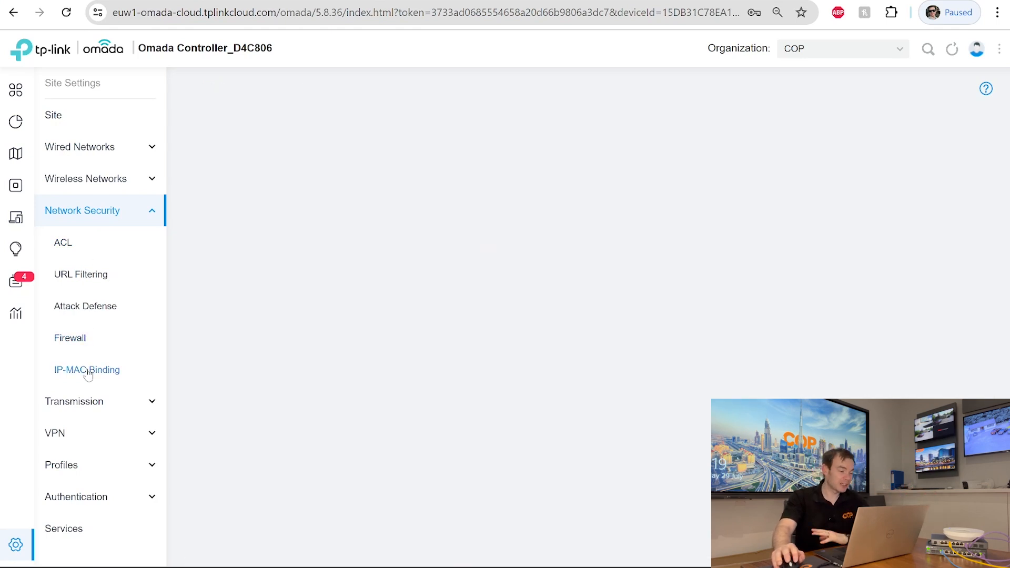
{"action": "left_click", "coordinate": [87, 369]}
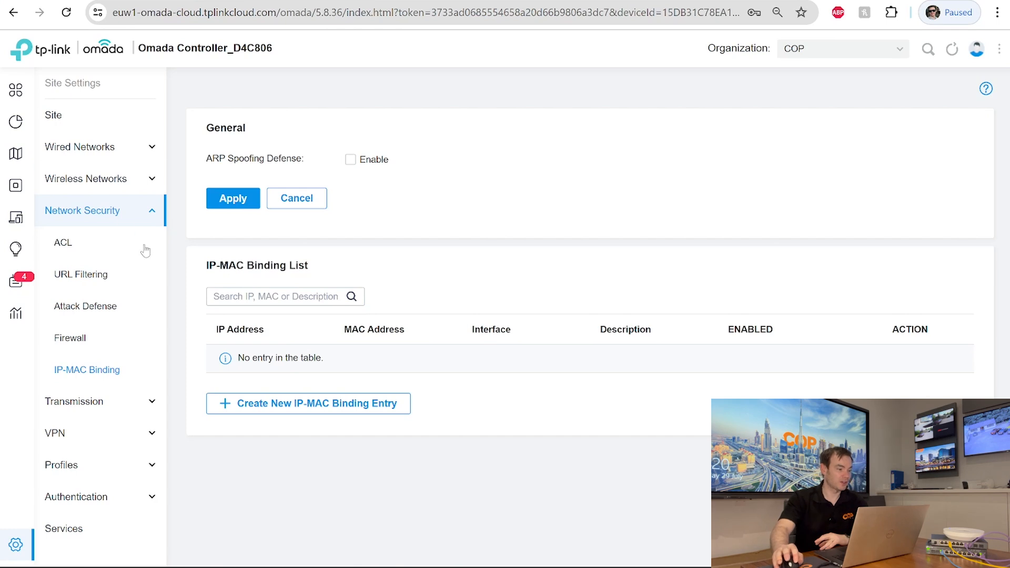
{"action": "left_click", "coordinate": [63, 242]}
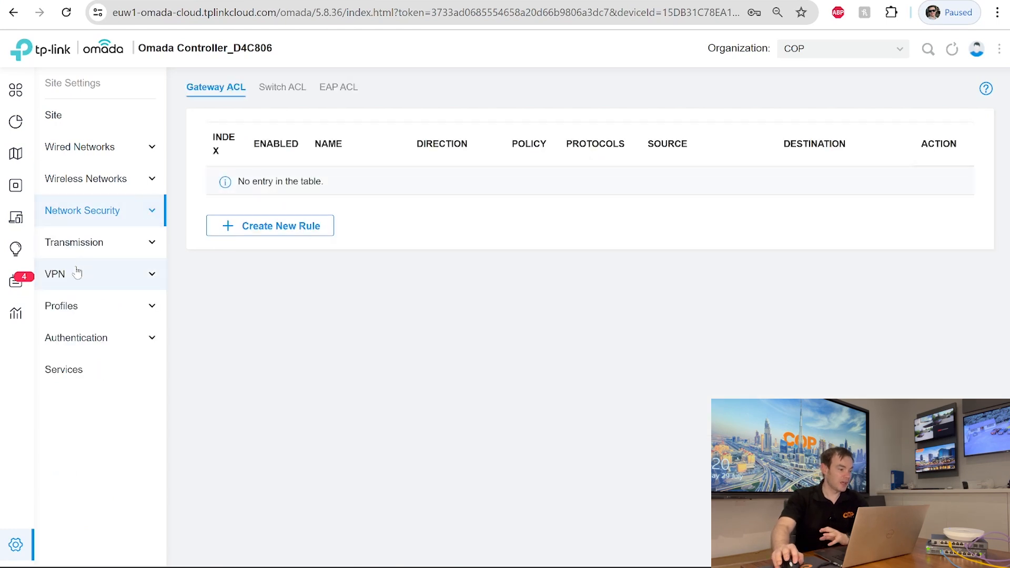
- View the empty VPN policy list and cancel a new VPN policy form
{"action": "left_click", "coordinate": [54, 273]}
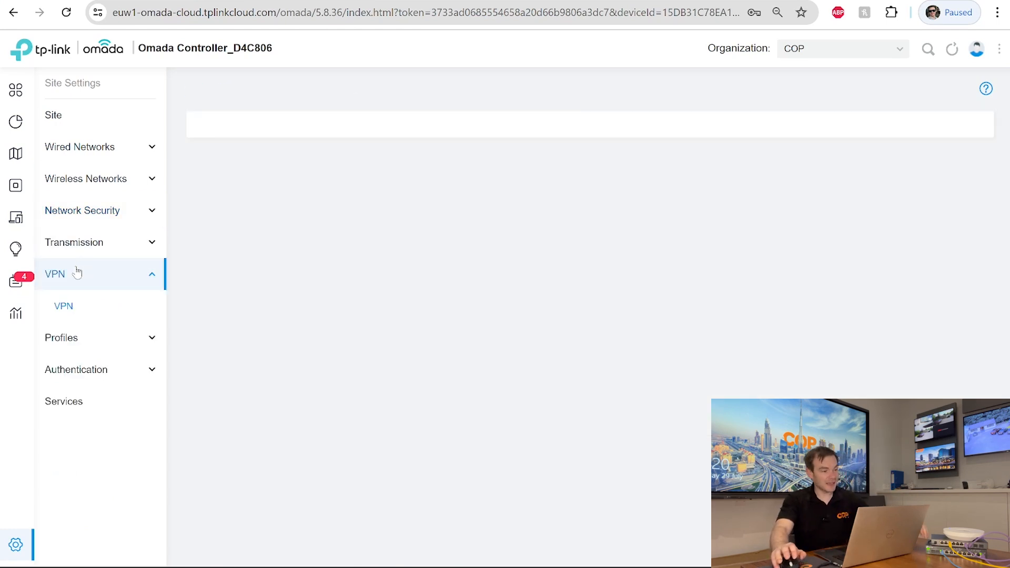
{"action": "left_click", "coordinate": [63, 307]}
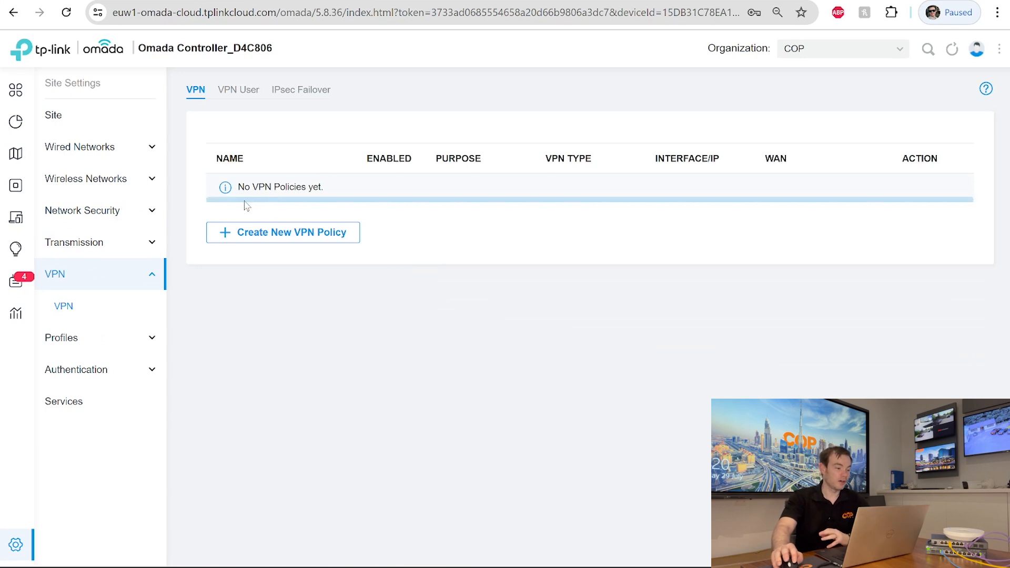
{"action": "left_click", "coordinate": [282, 233]}
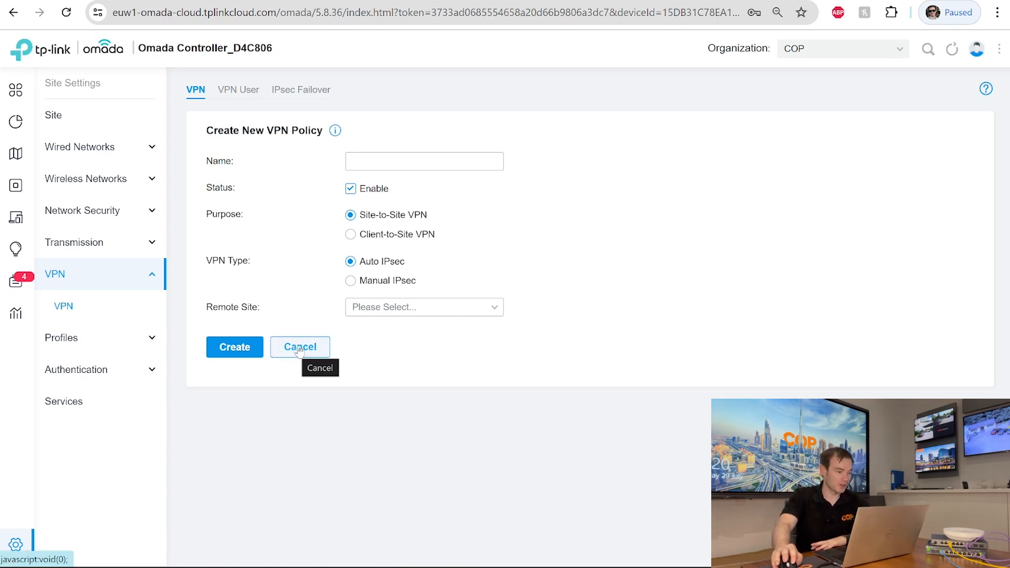
{"action": "left_click", "coordinate": [300, 347]}
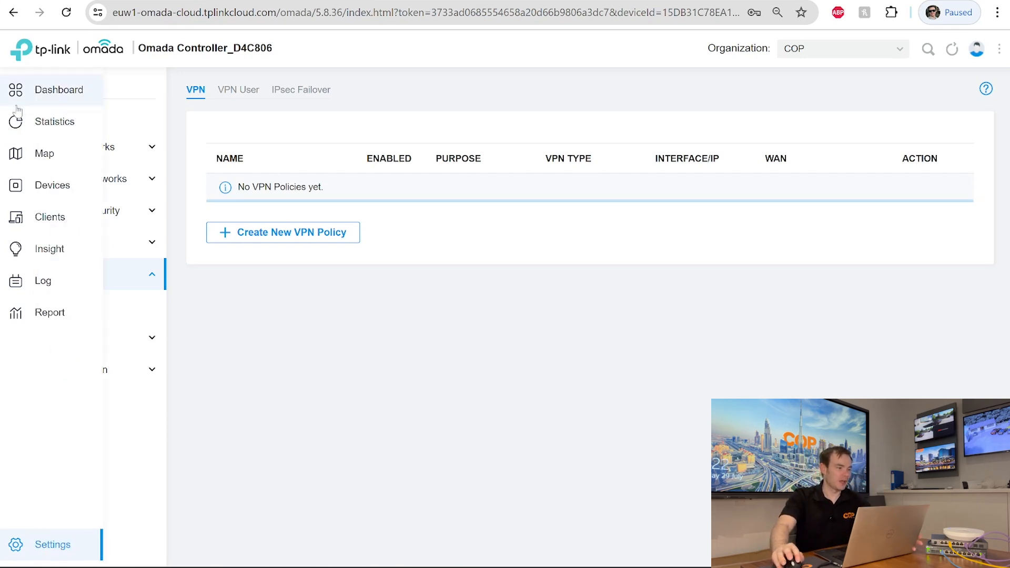
{"action": "left_click", "coordinate": [58, 90]}
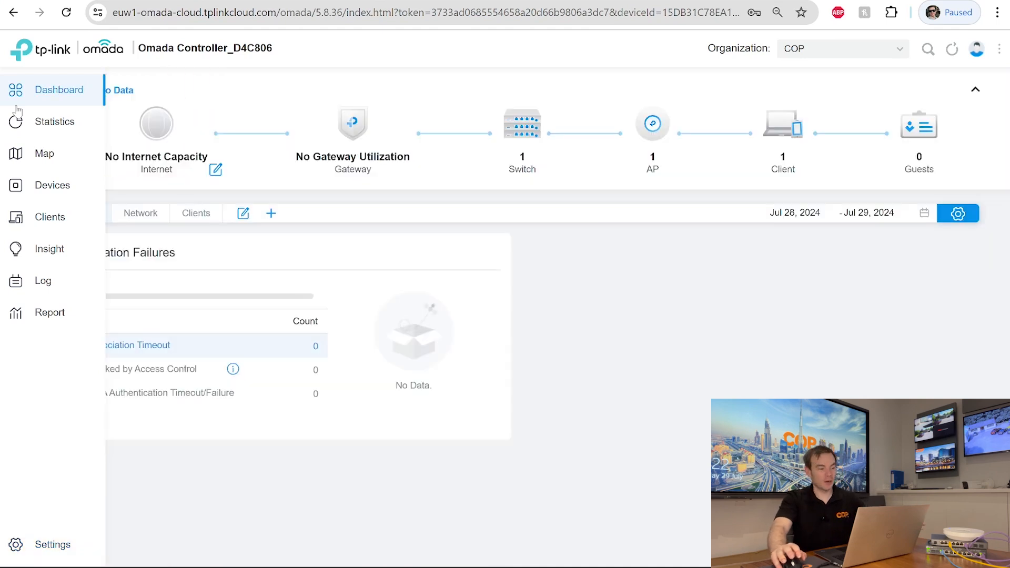